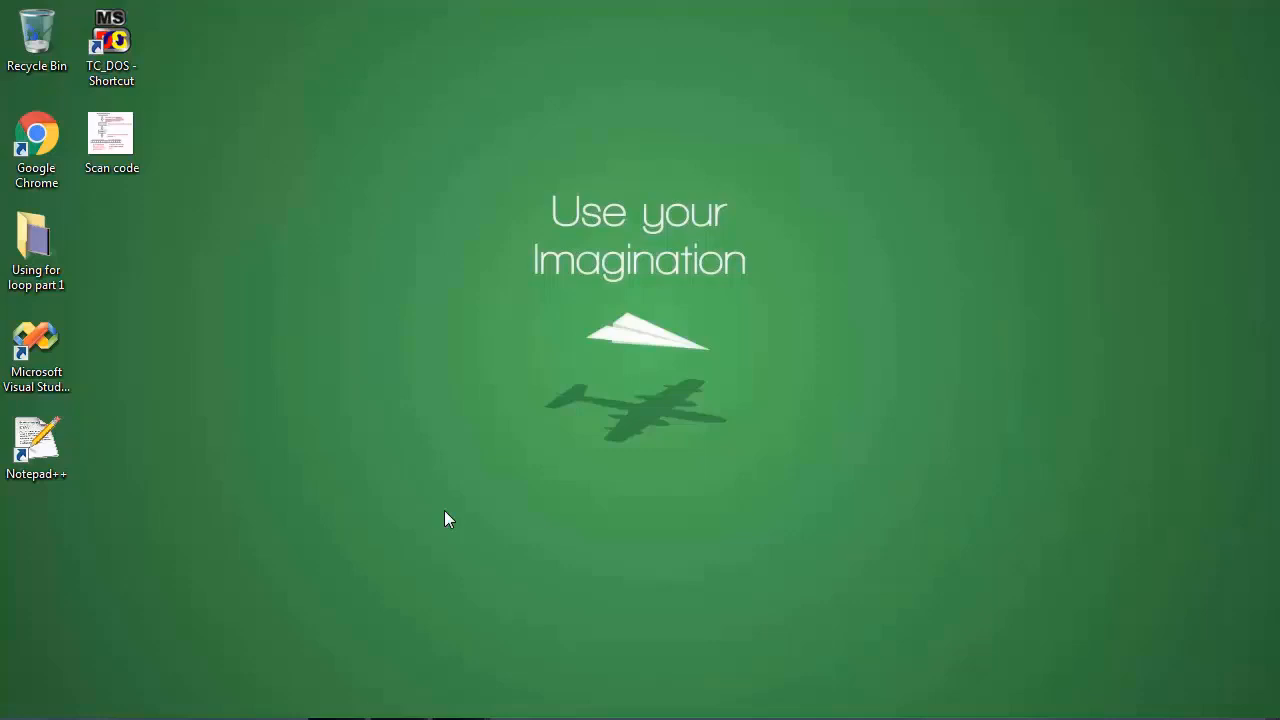
# Step: Launch Turbo C++ from the TC_DOS desktop shortcut, opening a new NONAME00.C file
pyautogui.click(112, 44)
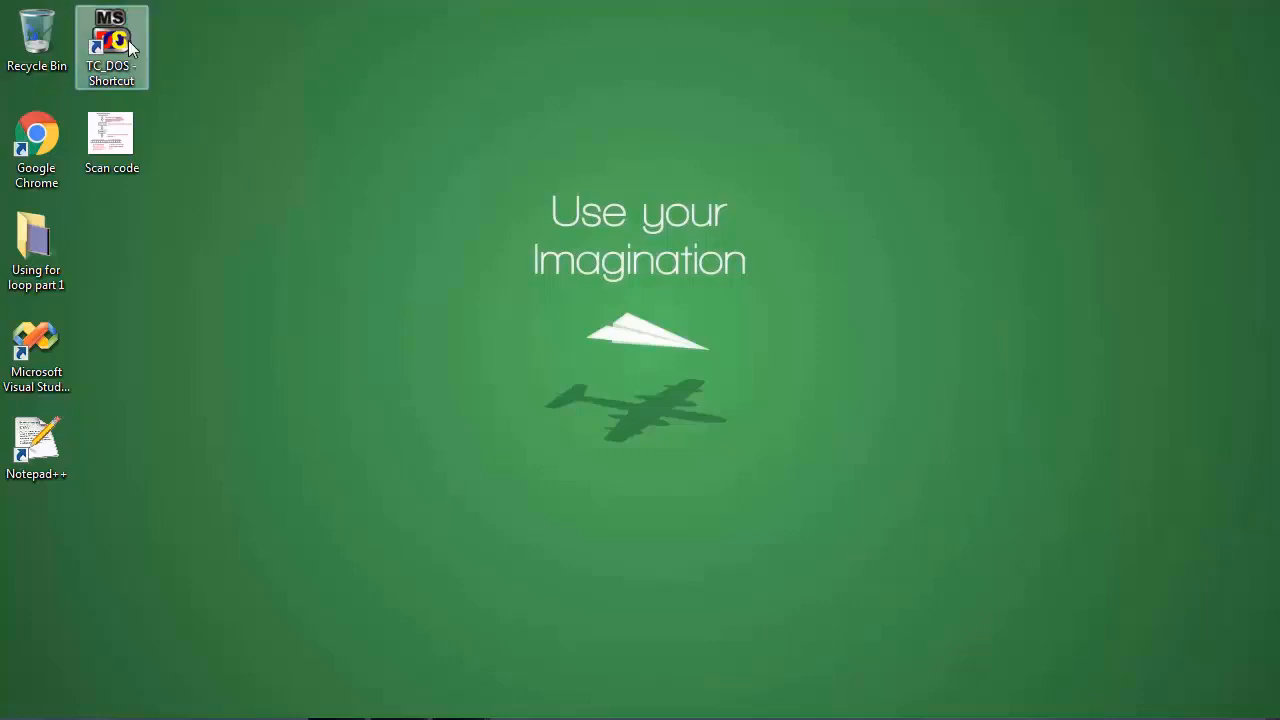
pyautogui.doubleClick(110, 44)
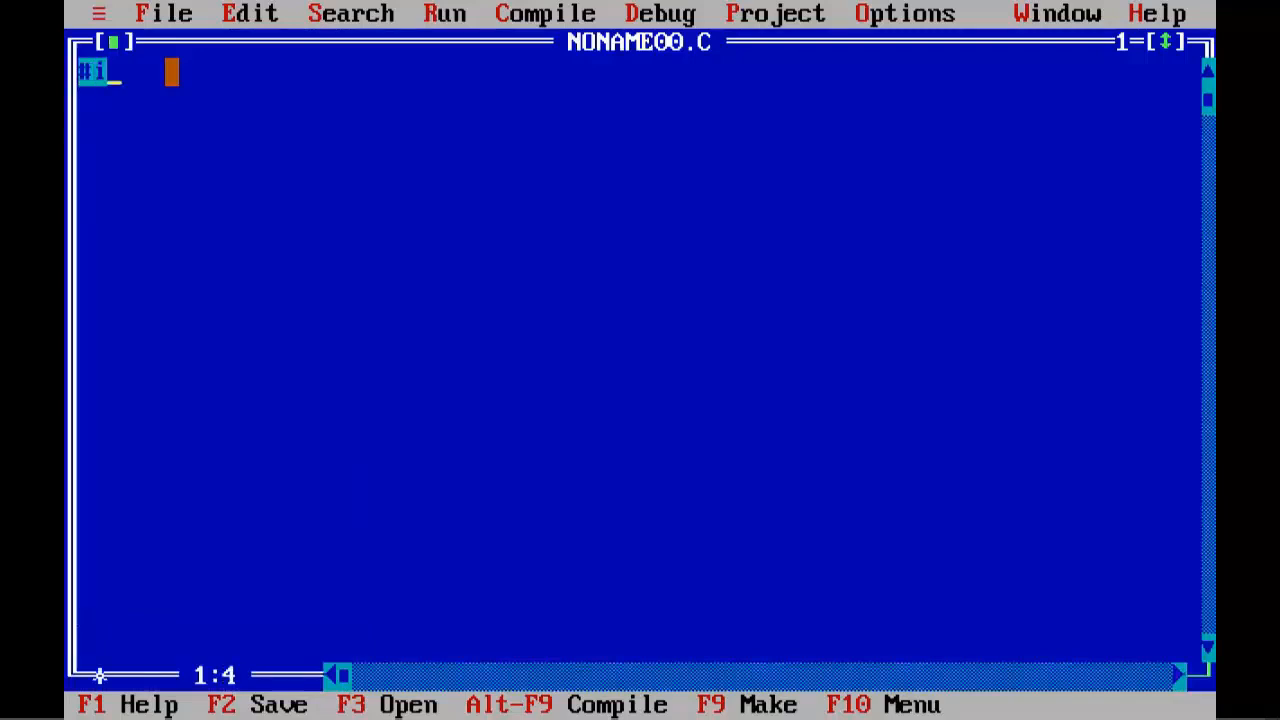
# Step: Write #include <stdio.h>, #include <conio.h> and an empty void main() function
pyautogui.write('#include <st')
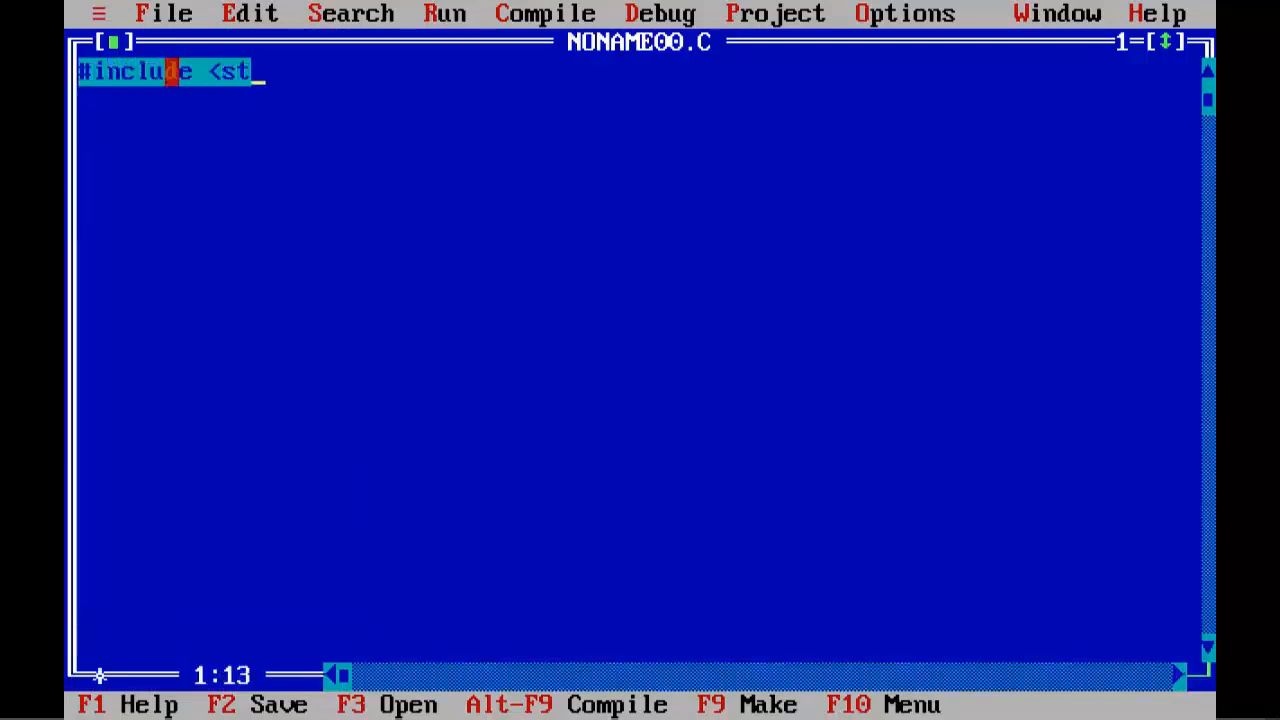
pyautogui.write('dio.h>')
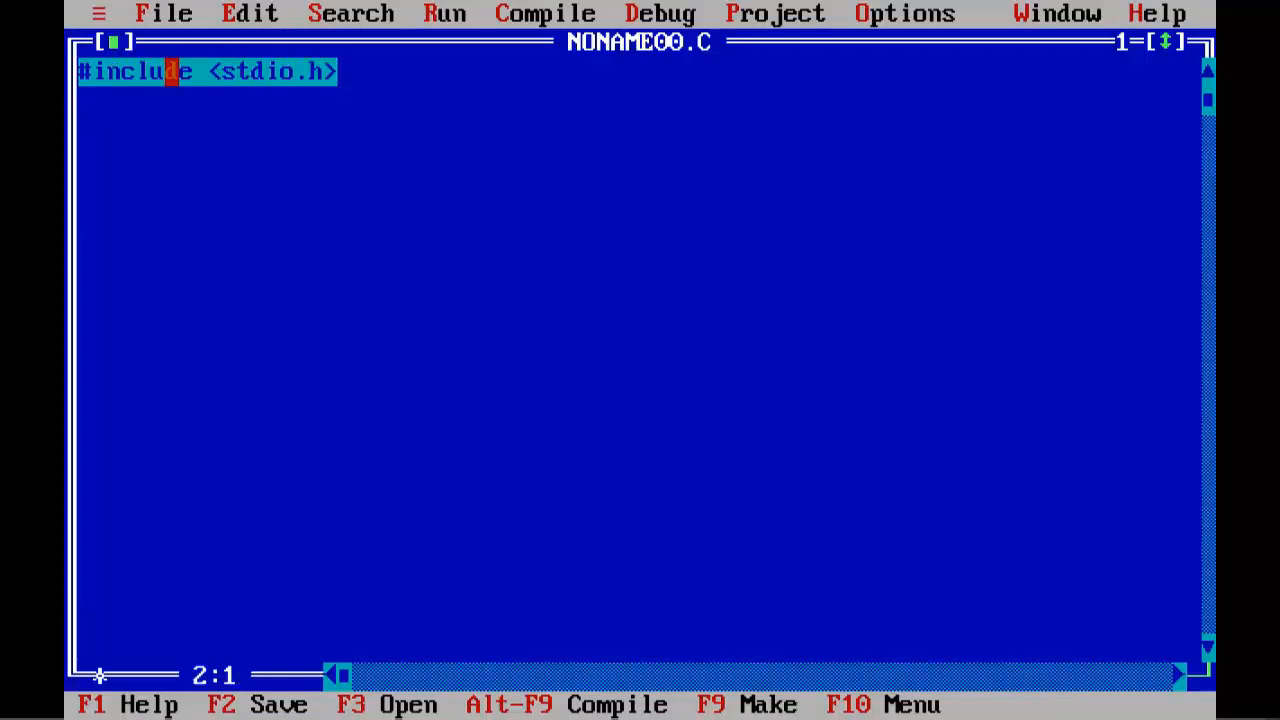
pyautogui.write('#include <co')
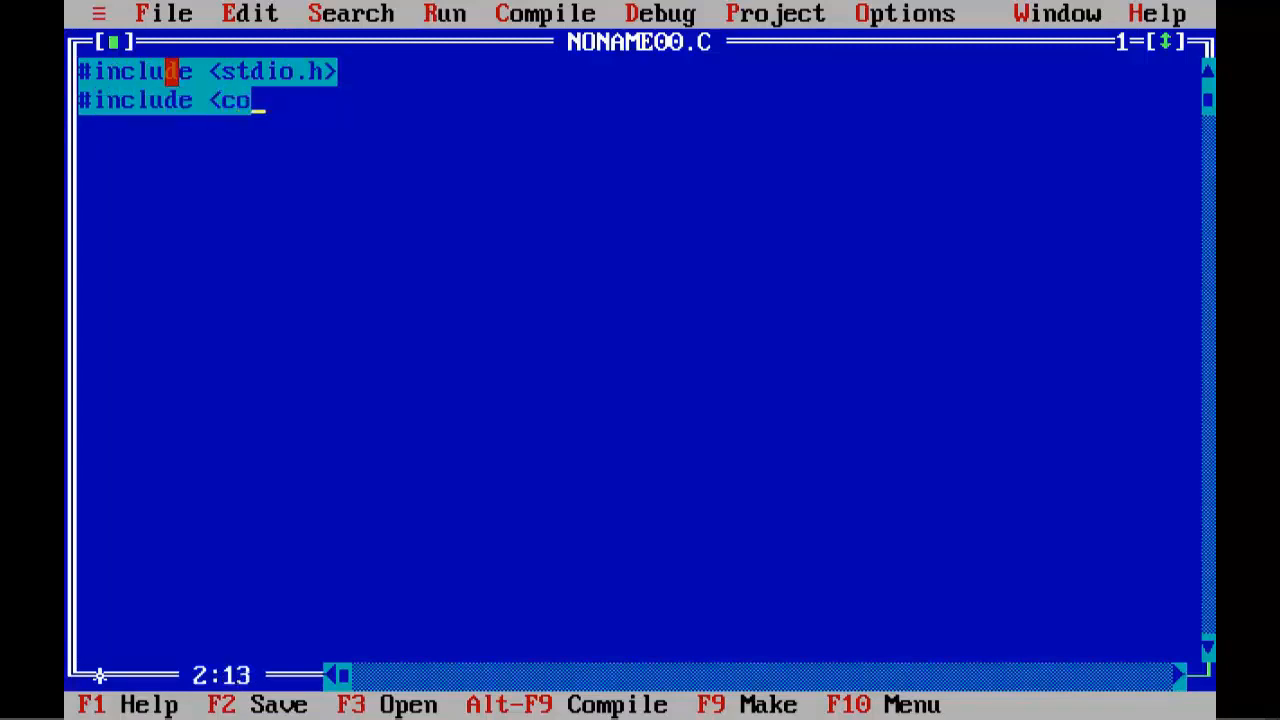
pyautogui.write('nio.h>')
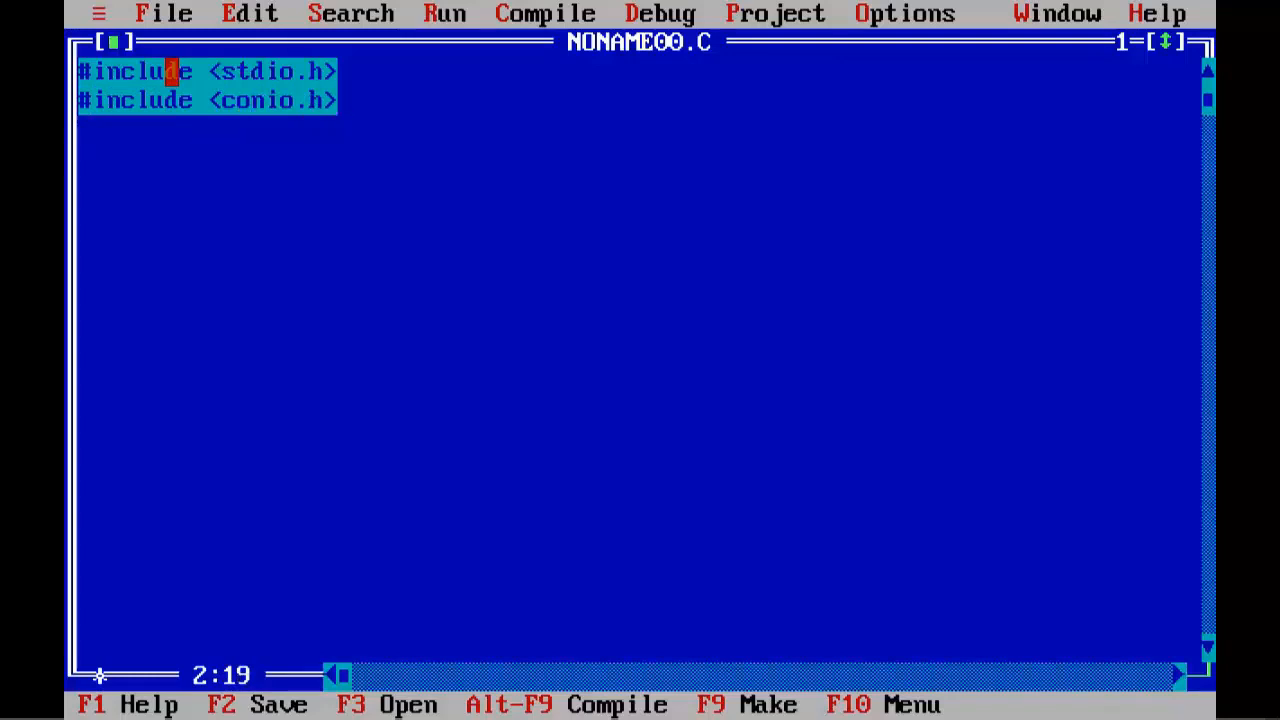
pyautogui.write('void mai')
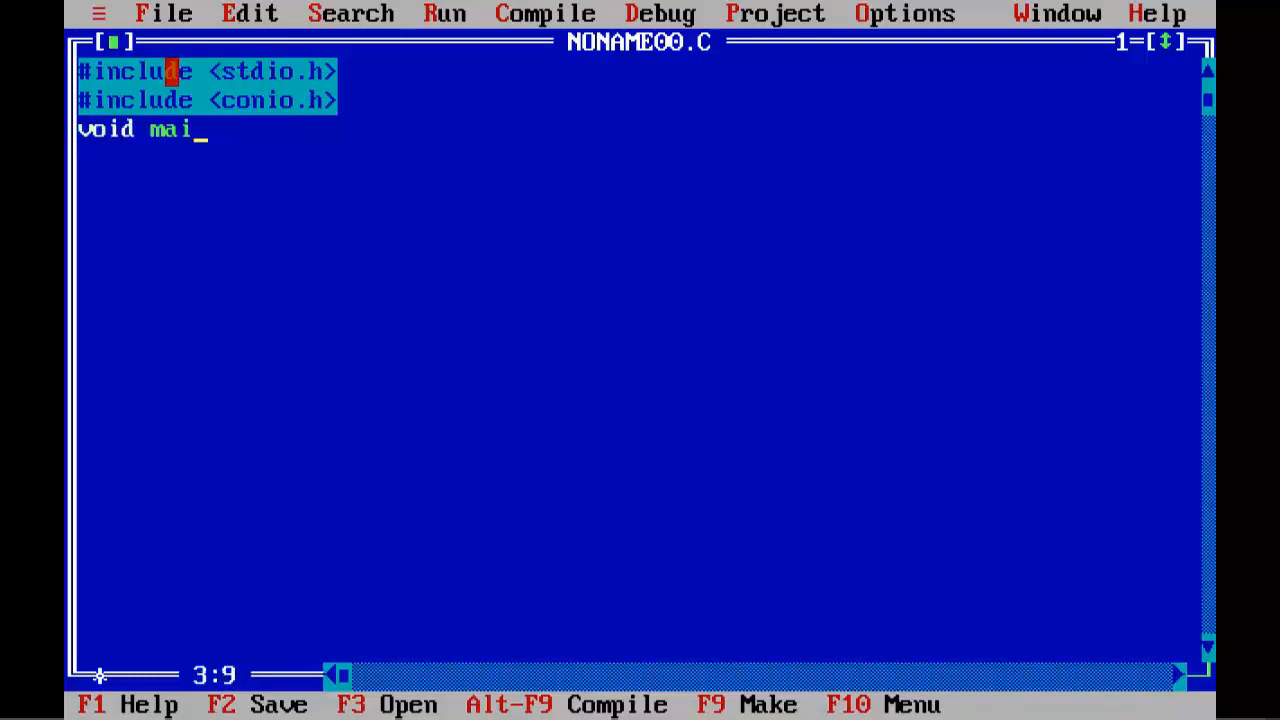
pyautogui.write('n()')
pyautogui.write('{')
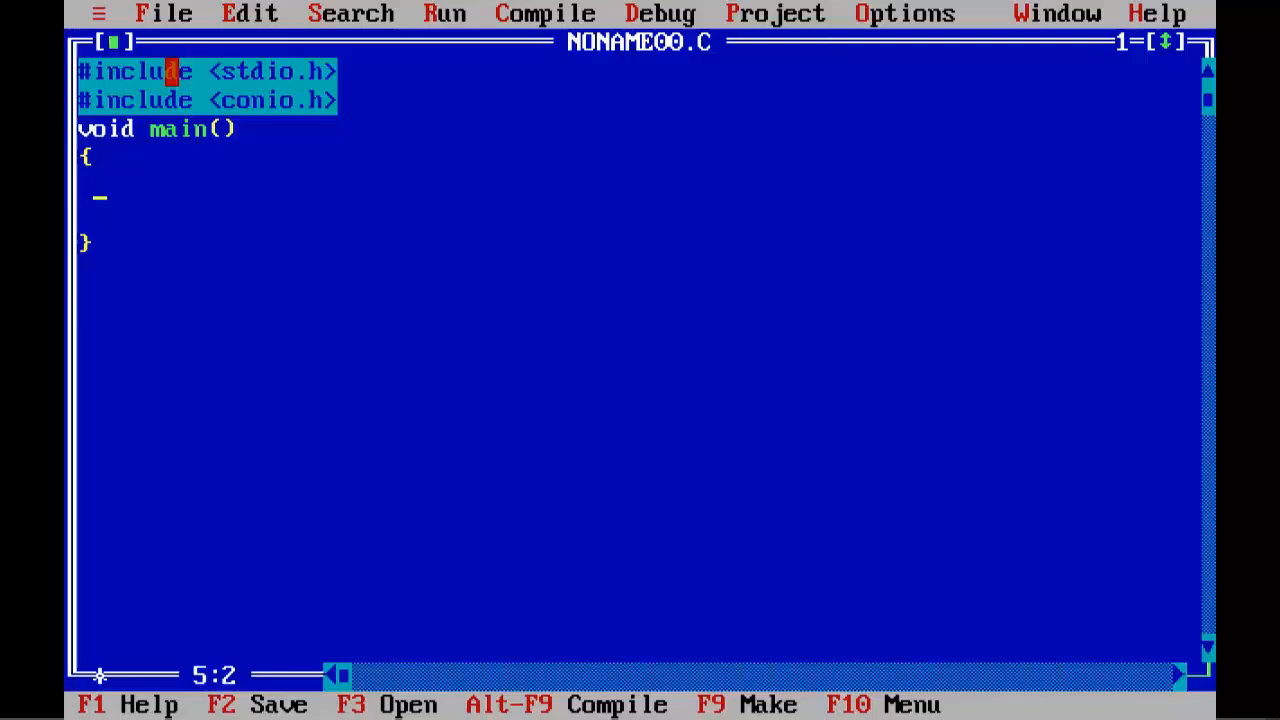
# Step: Declare int key and clear the screen with clrscr() inside main
pyautogui.write('i')
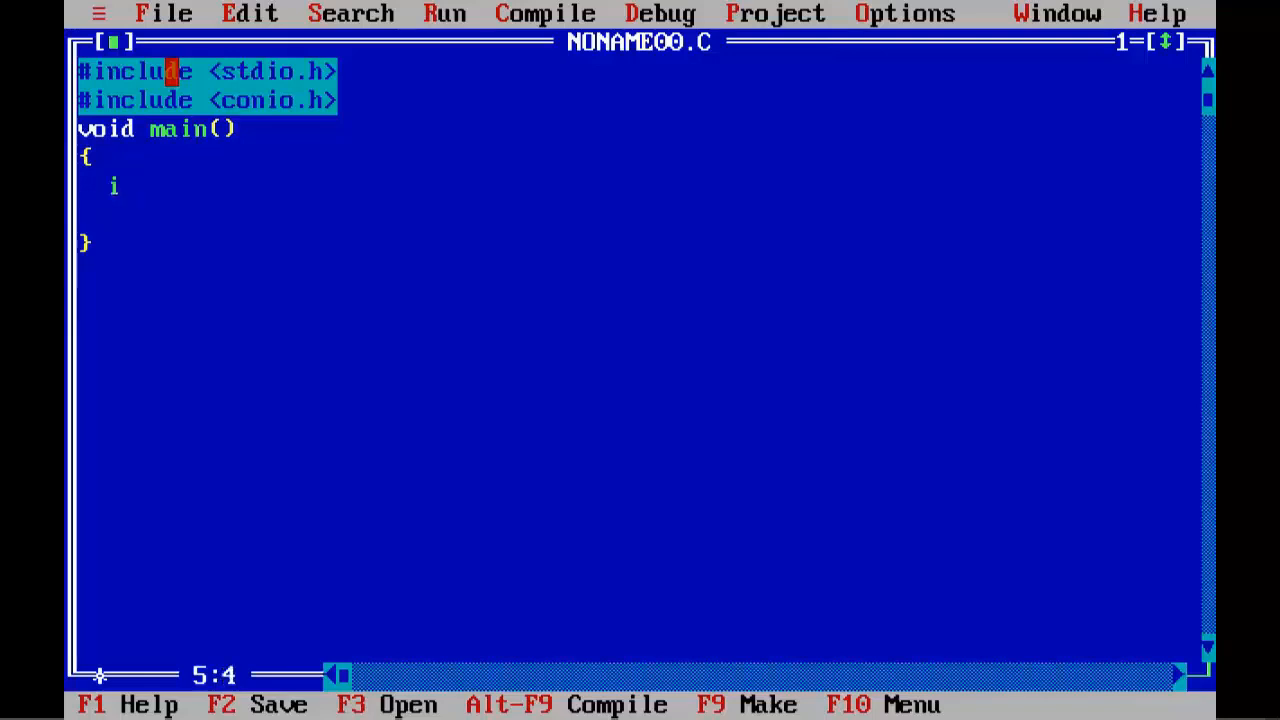
pyautogui.write('nt key;')
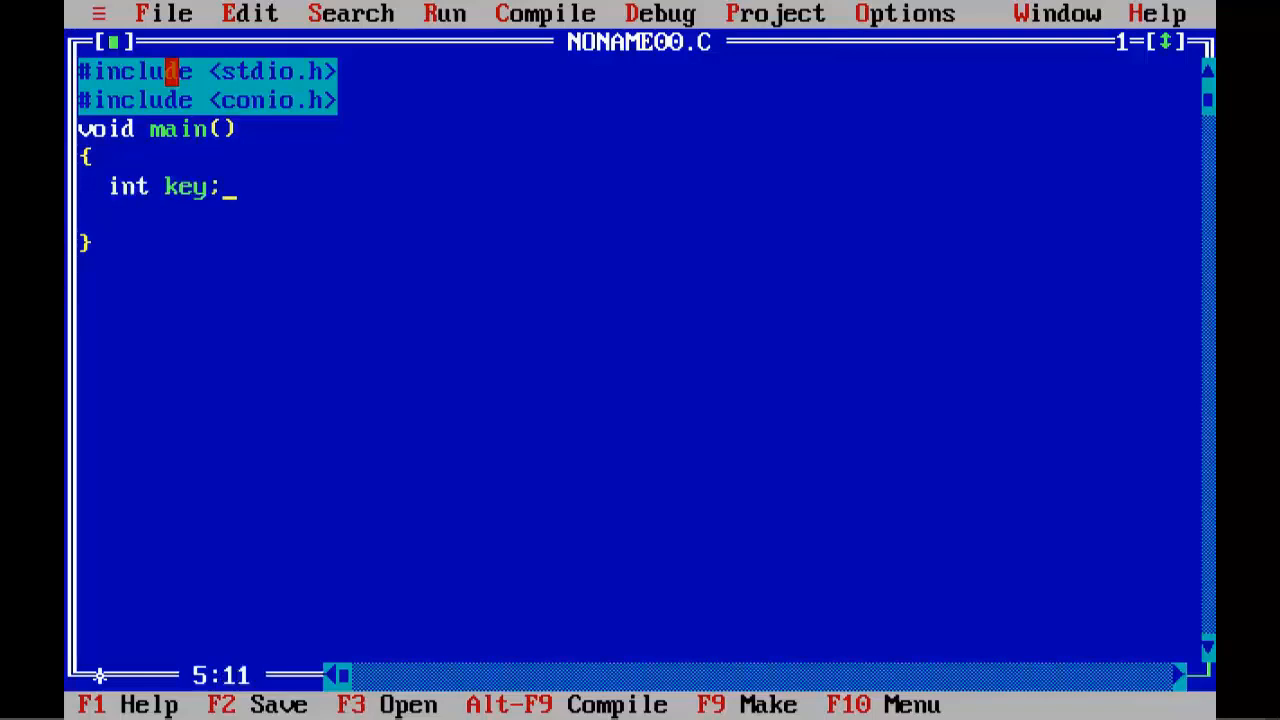
pyautogui.write('c')
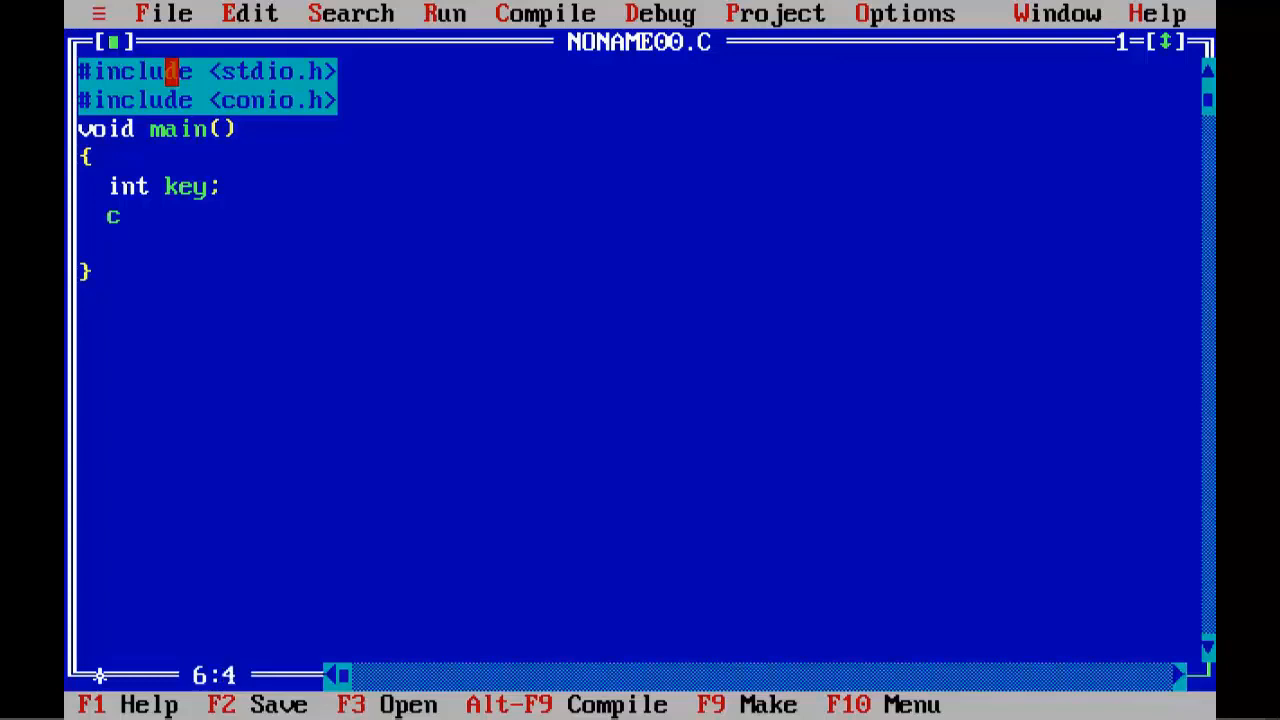
pyautogui.write('lrscr();')
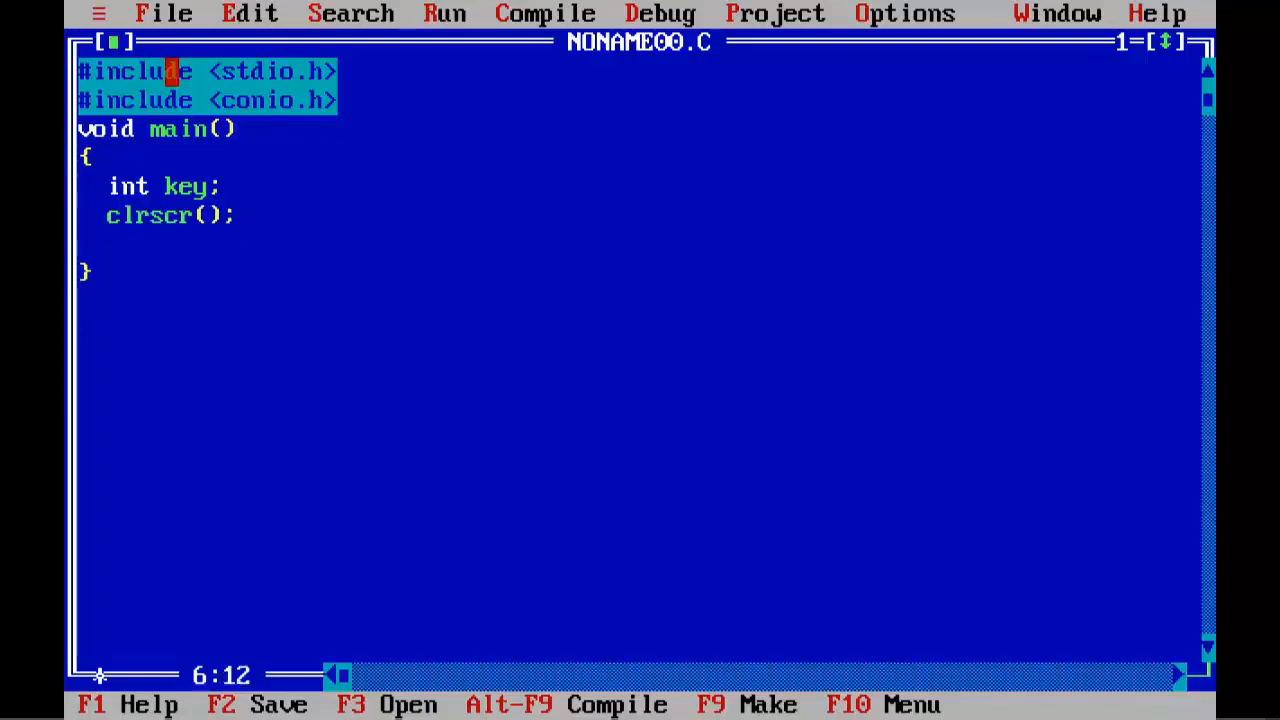
# Step: Print the prompt "\nPress any key from the keyboard..." and begin the key assignment line
pyautogui.write('printf')
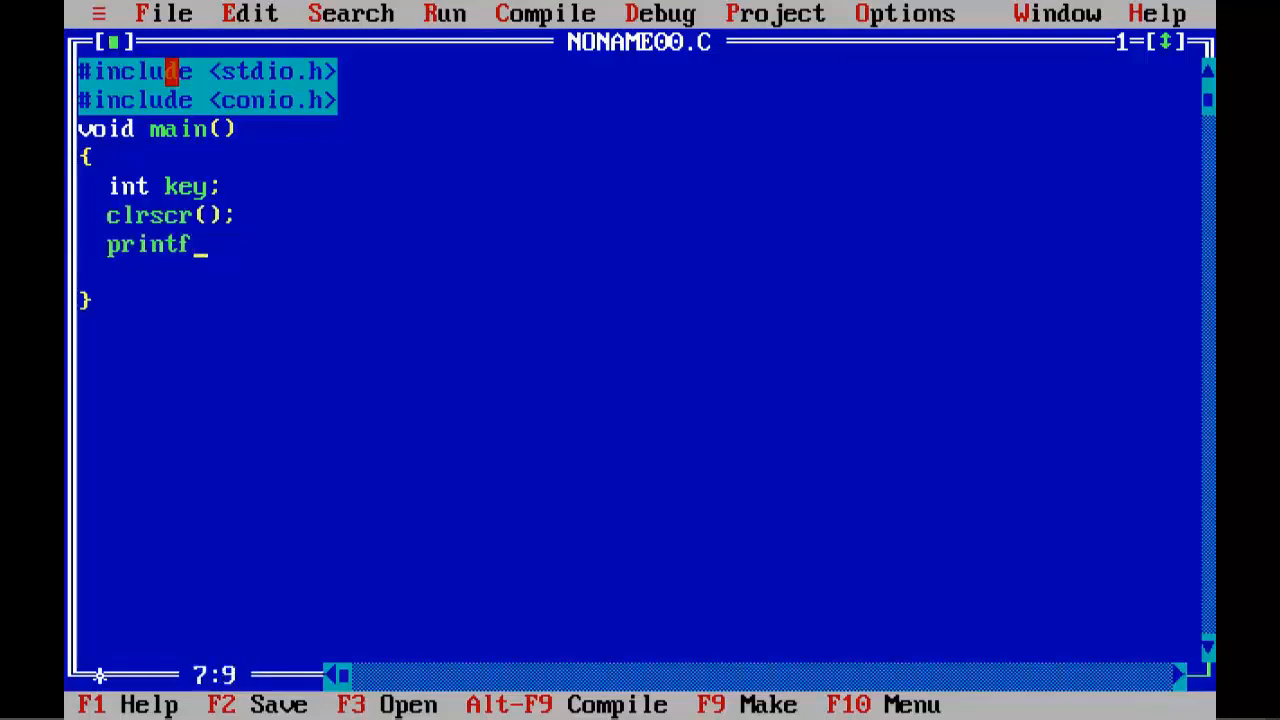
pyautogui.write('("\\n')
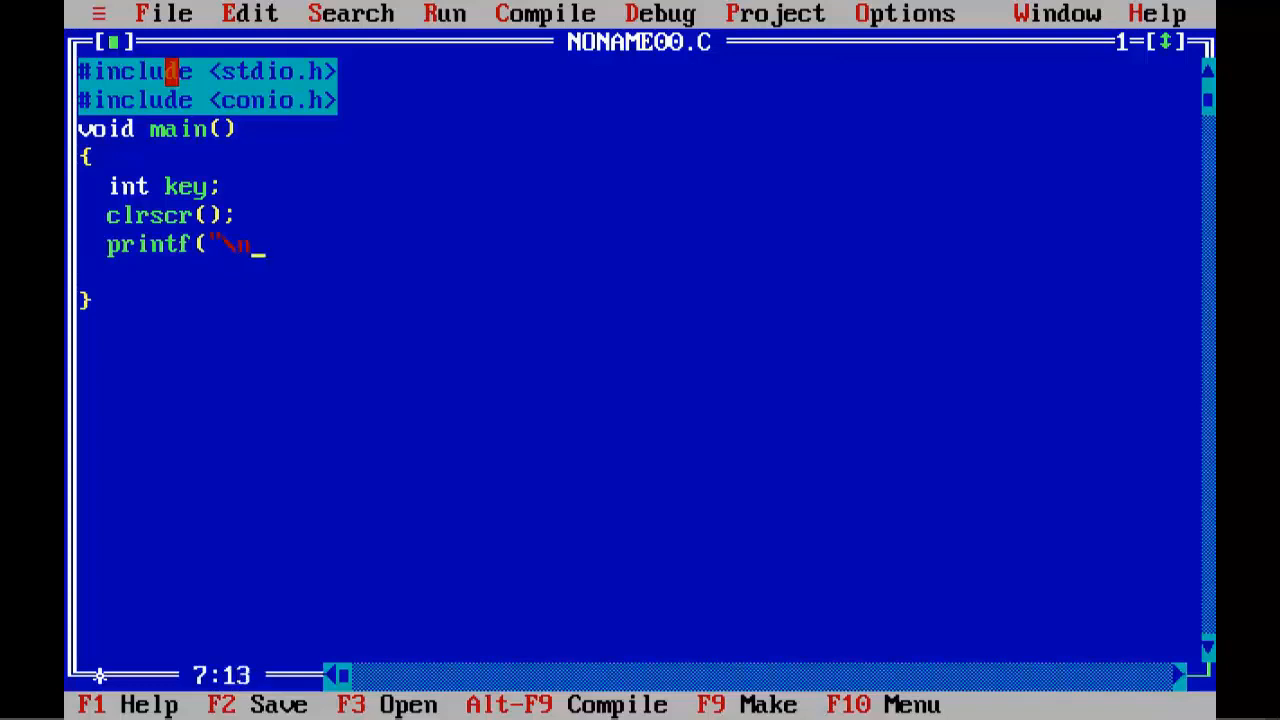
pyautogui.write('Press any key fr')
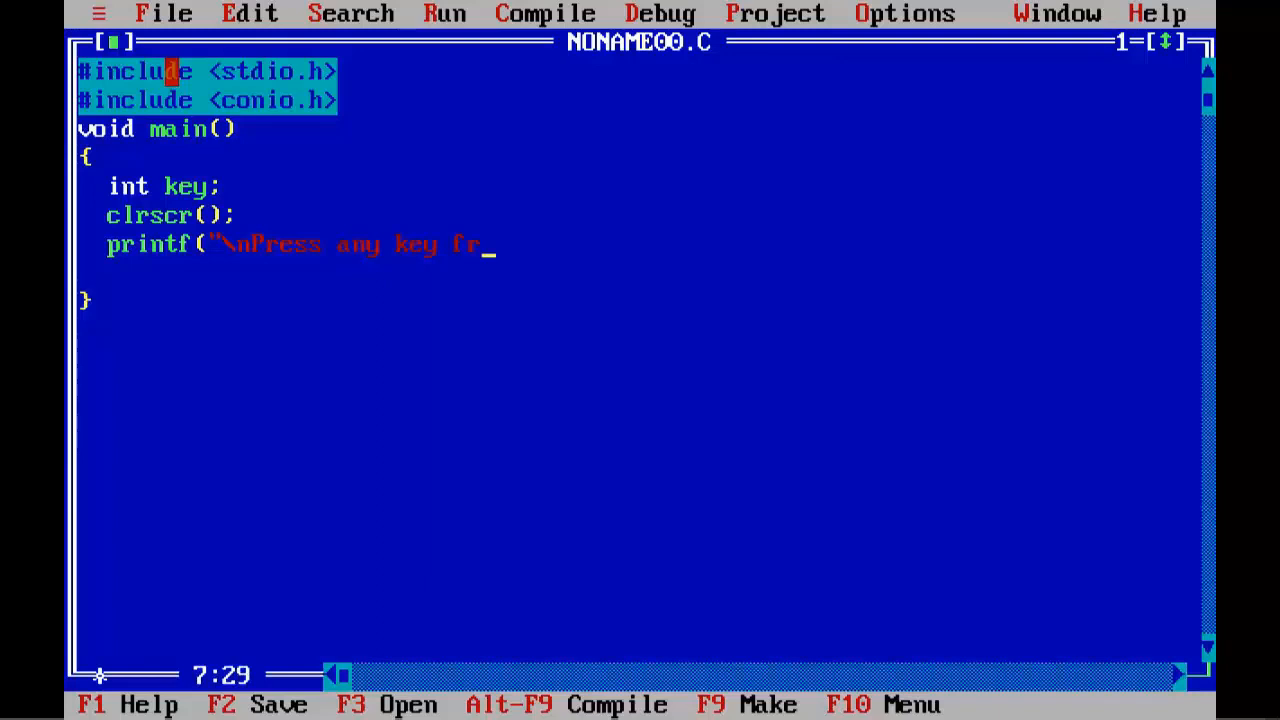
pyautogui.write('om the keybord...')
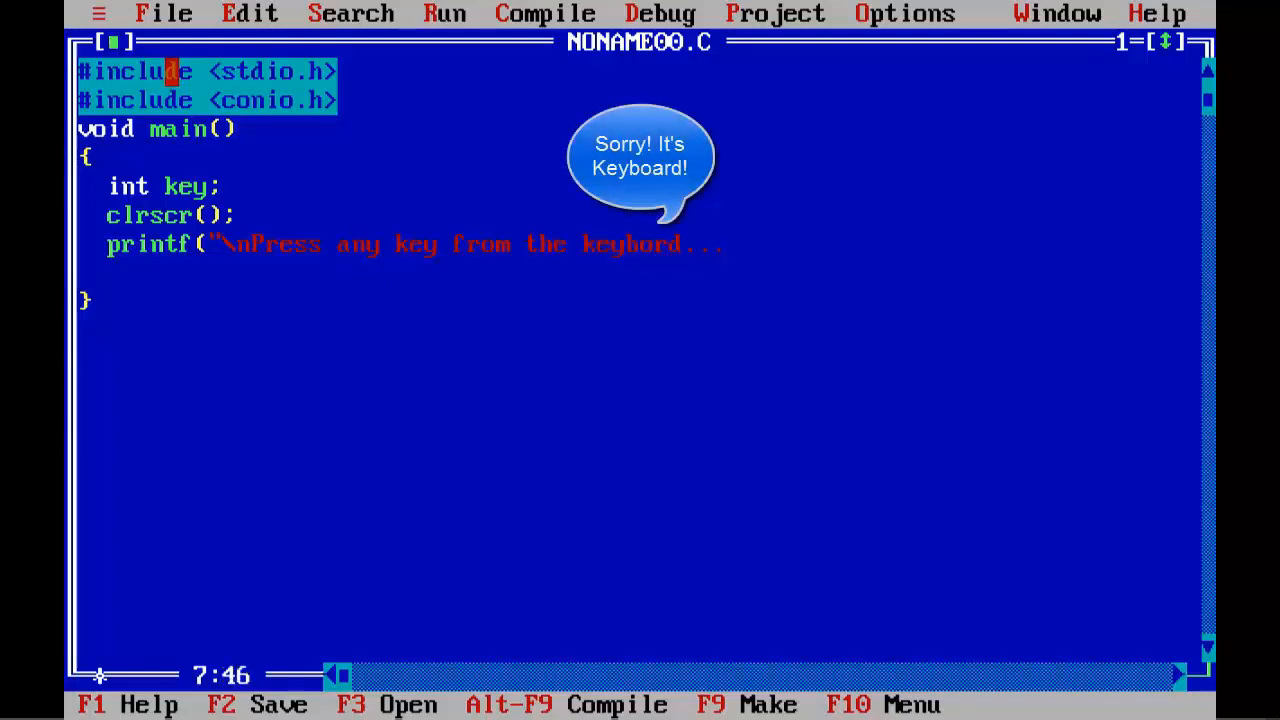
pyautogui.write('");')
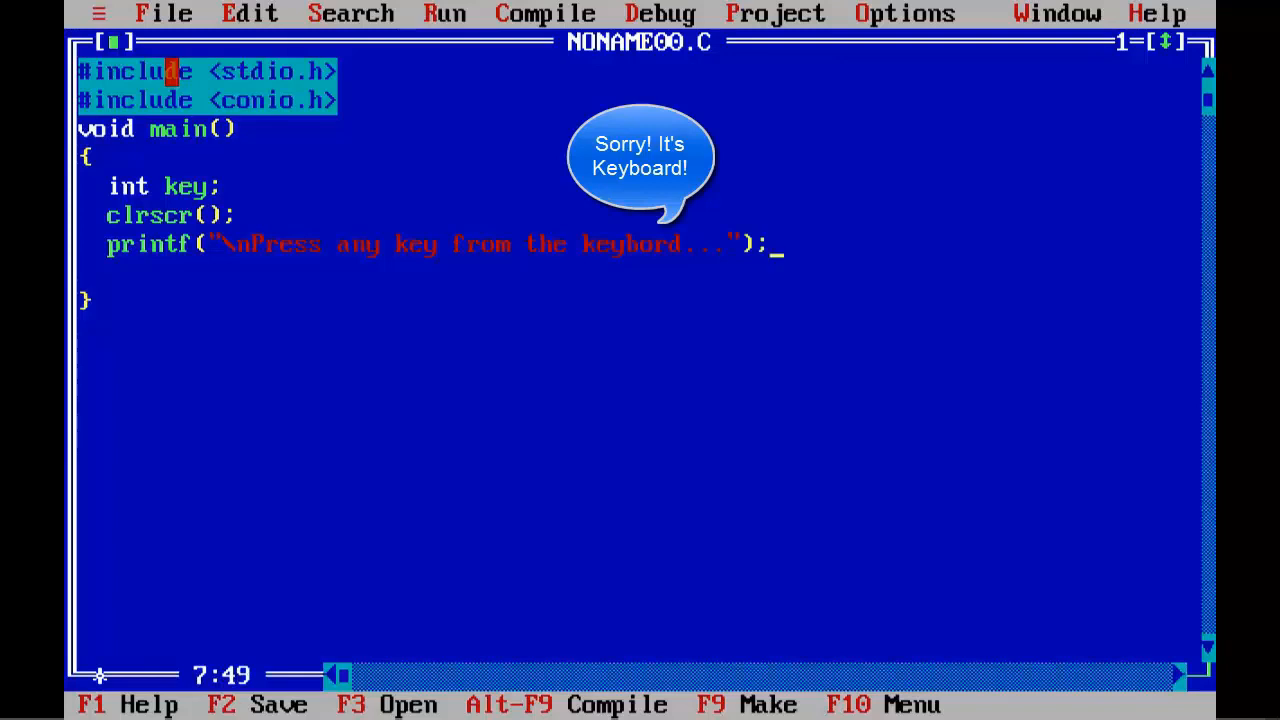
pyautogui.write('key')
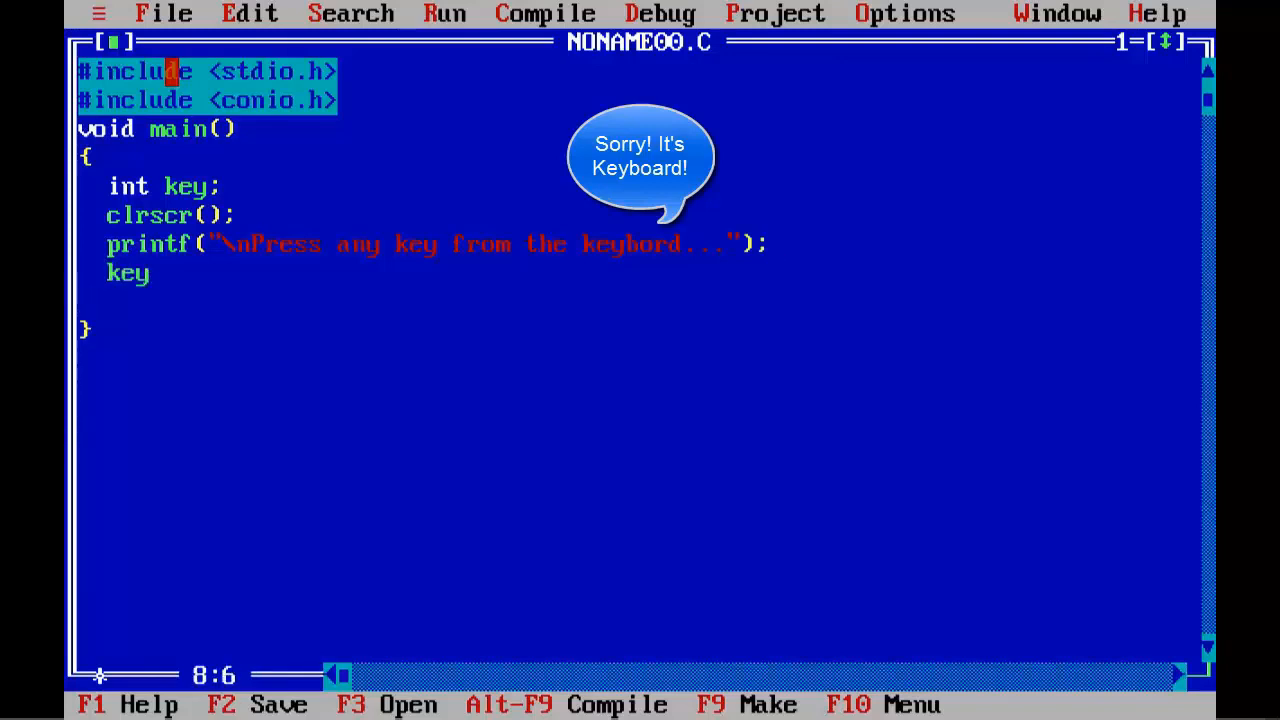
# Step: Read the key with key=getch(); and comment that it gets a character and returns its ASCII value
pyautogui.write('=getc')
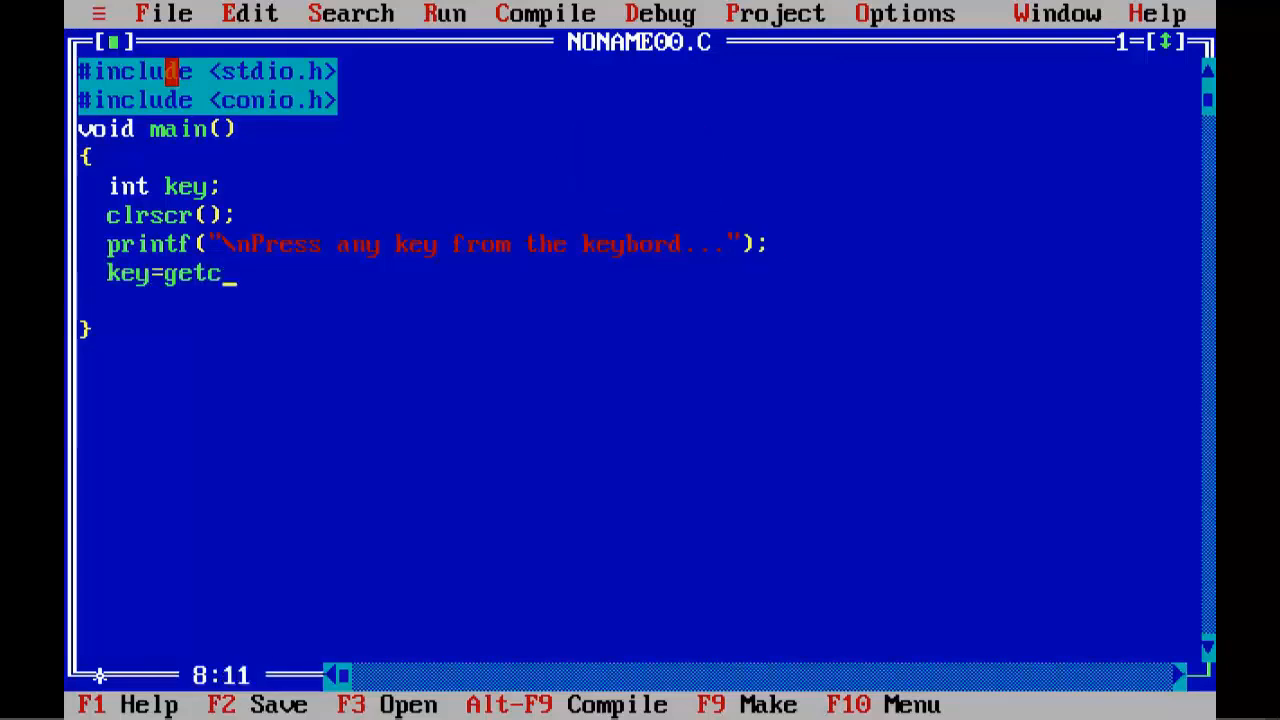
pyautogui.write('h();')
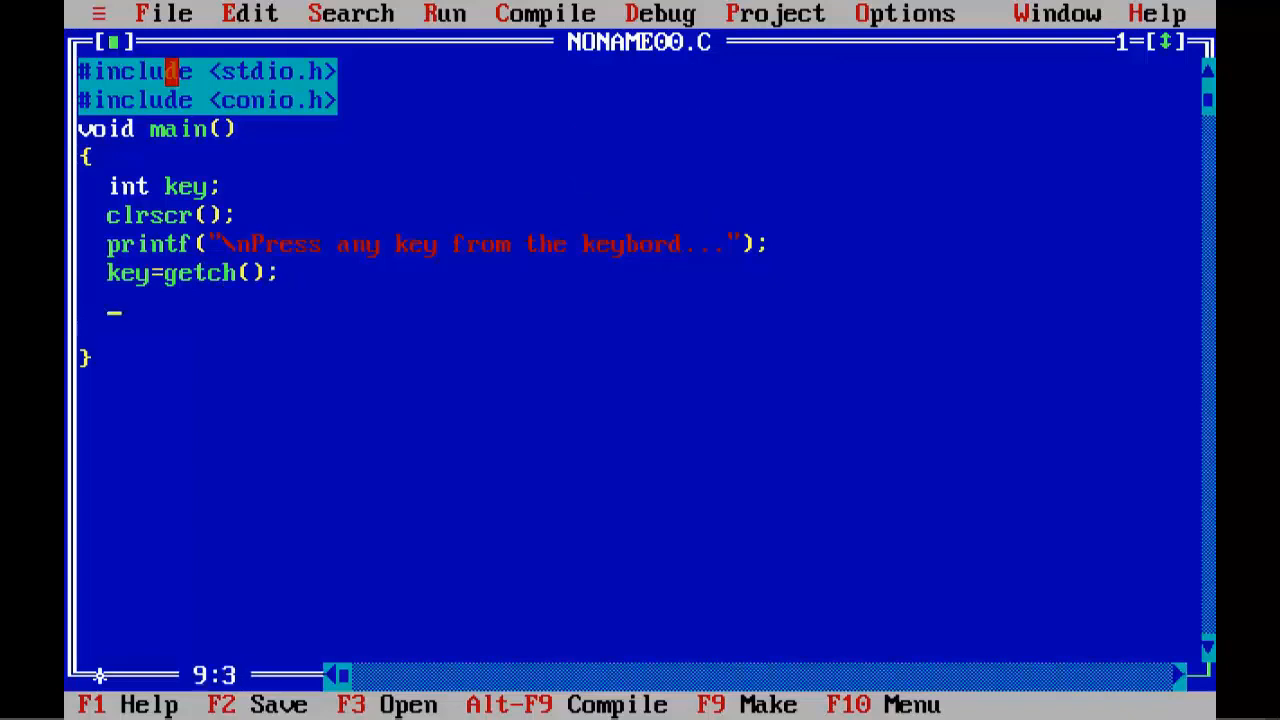
pyautogui.write('//')
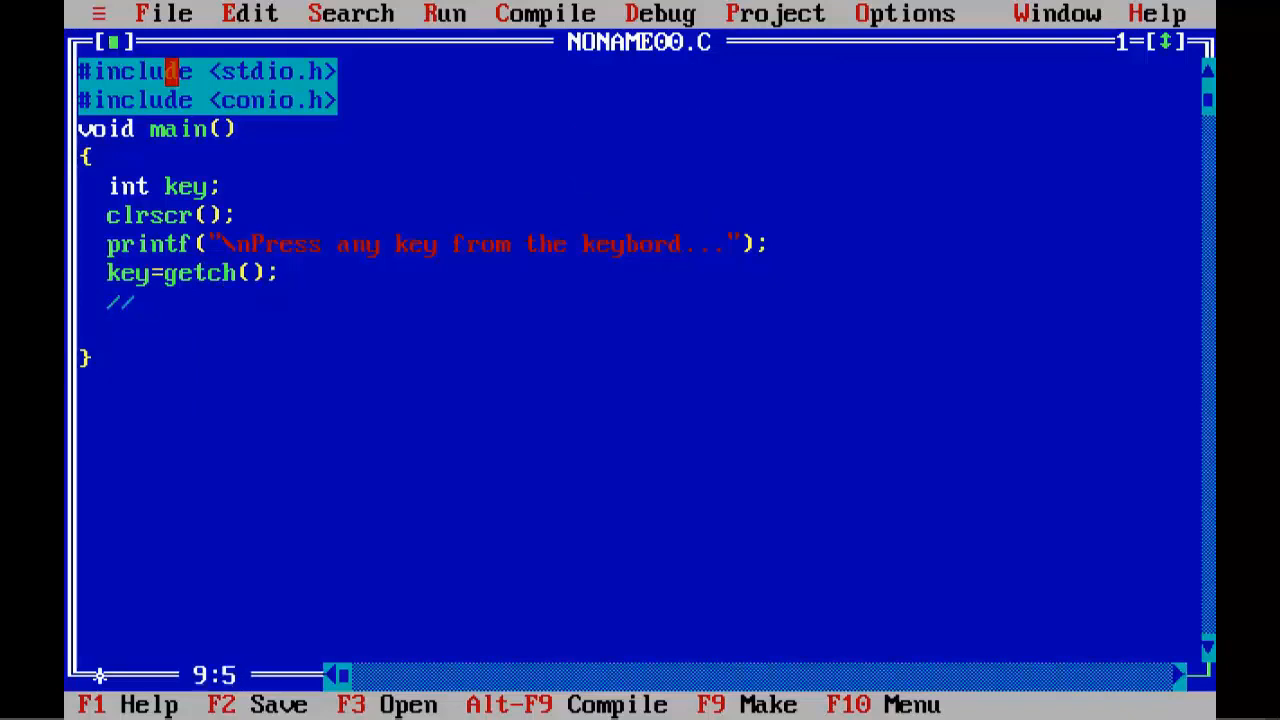
pyautogui.write('Gets a')
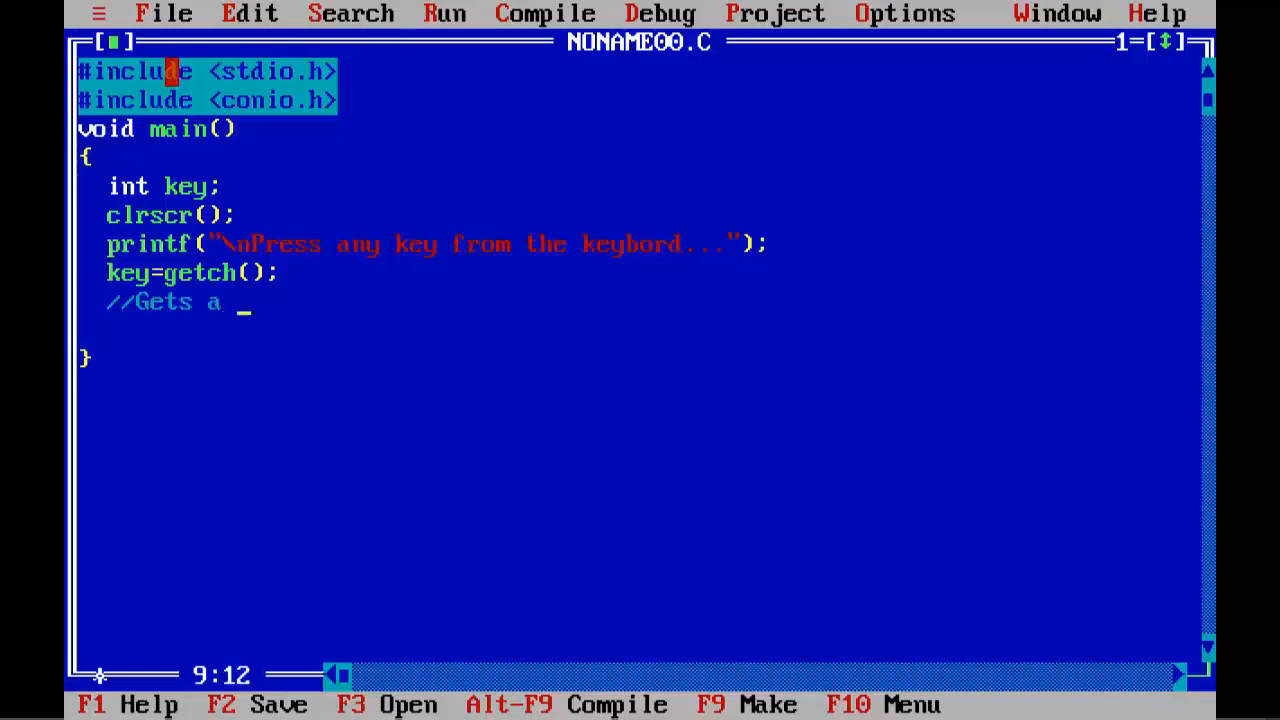
pyautogui.write('character')
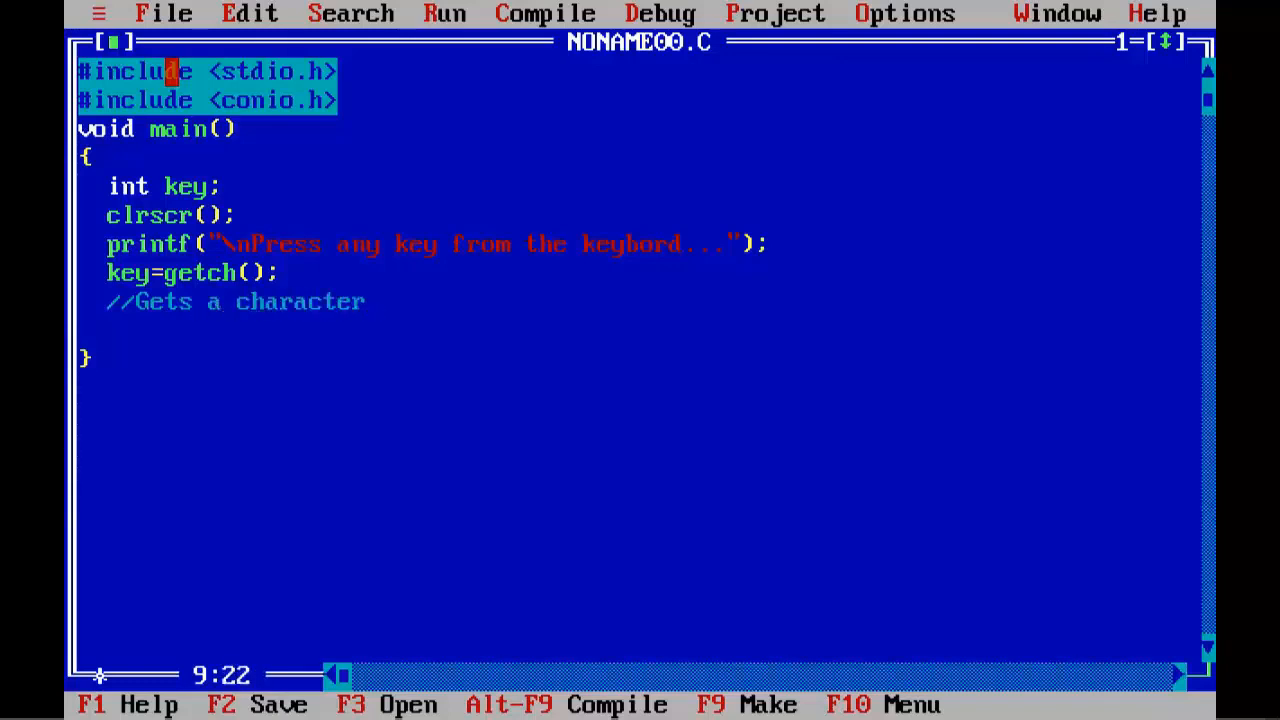
pyautogui.write('from')
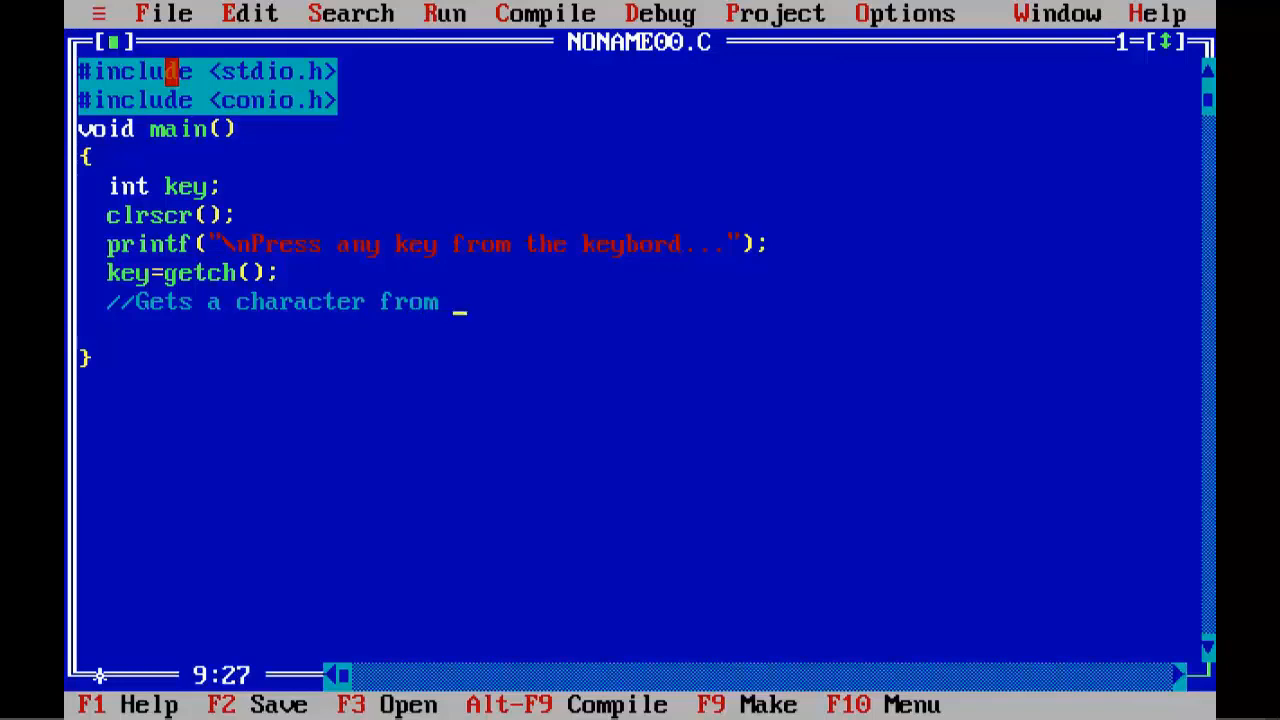
pyautogui.write('the user')
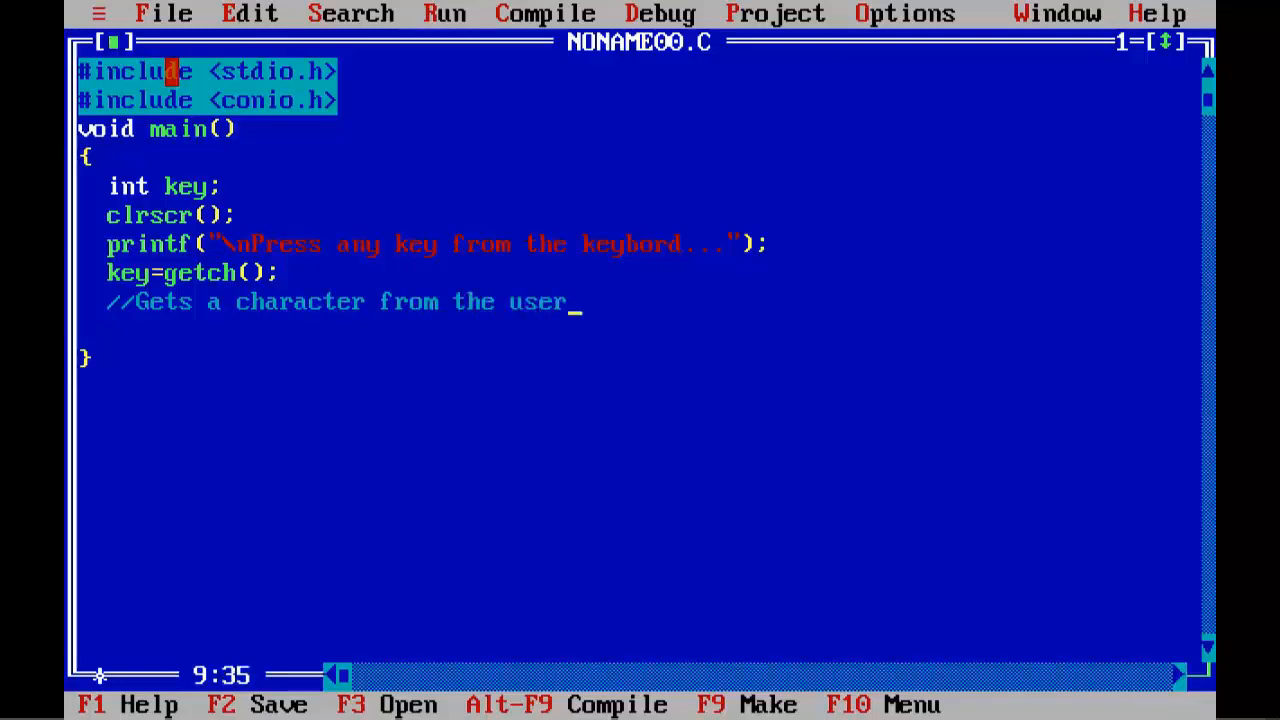
pyautogui.write('and return i')
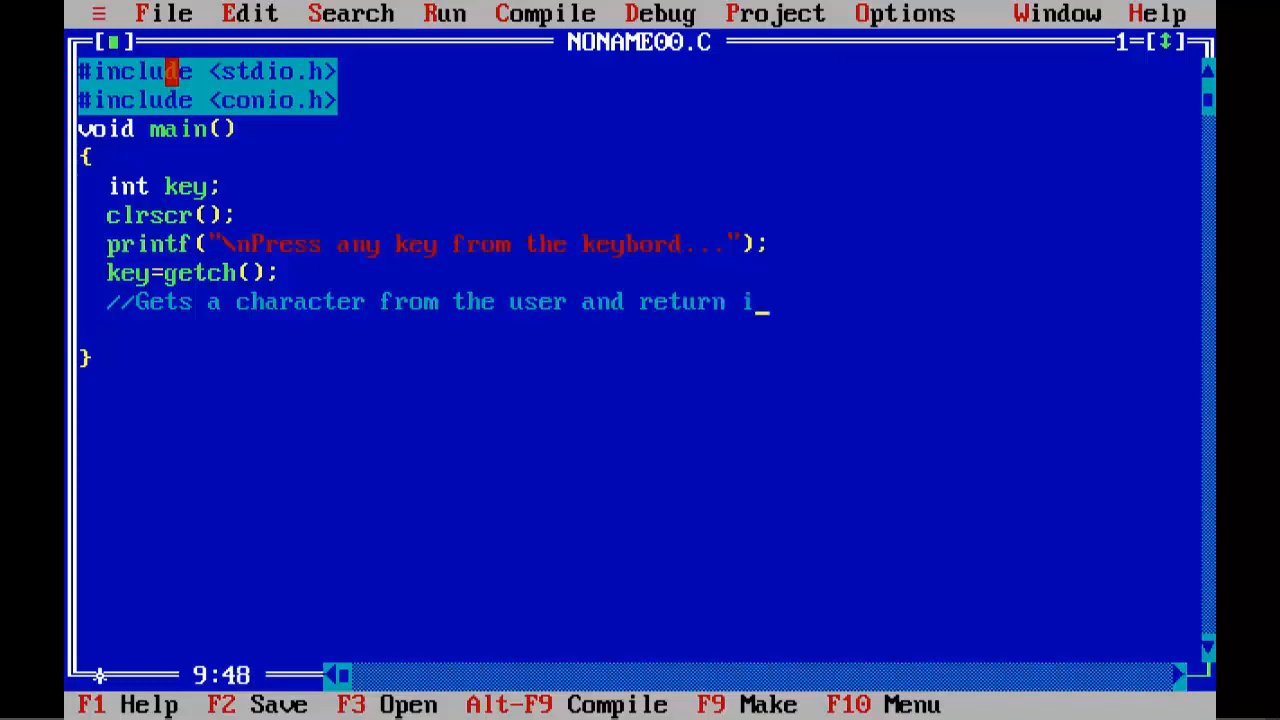
pyautogui.write('ts ASCII')
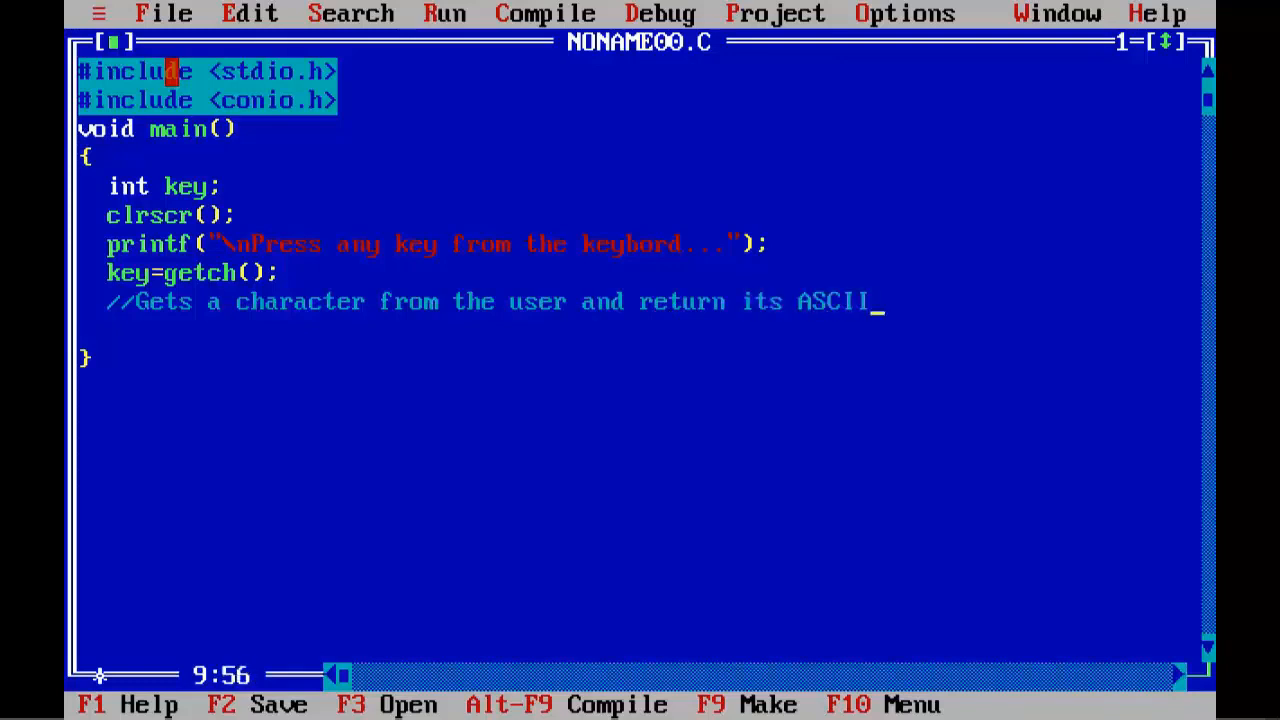
pyautogui.write('value.')
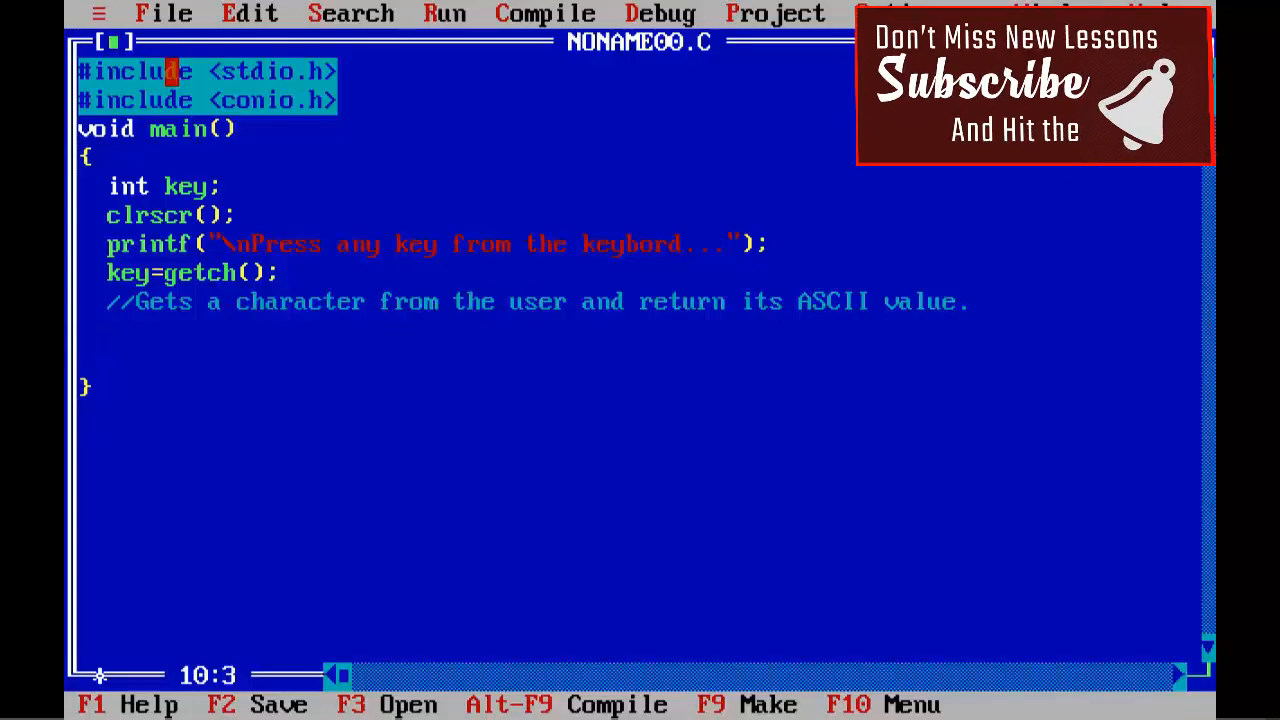
# Step: Print "\nASCII value of the key=%d" with key and end main with a getch() call
pyautogui.write('printf(')
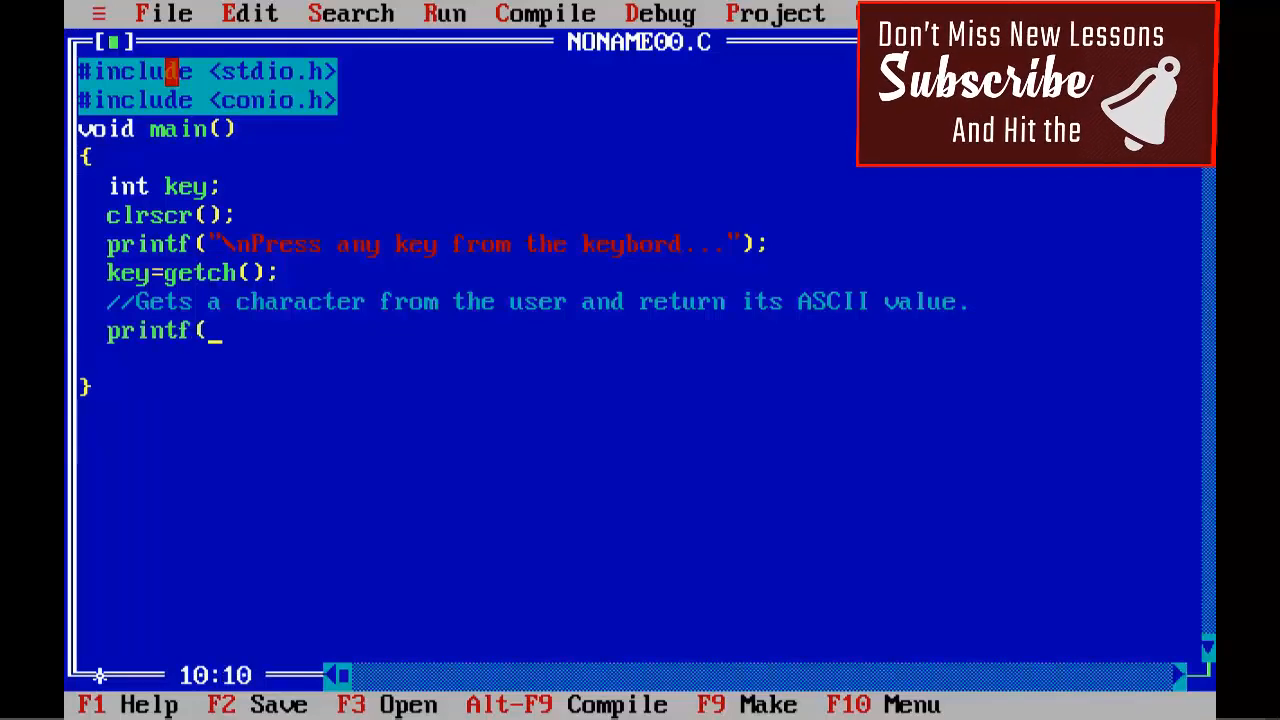
pyautogui.write('"\\n')
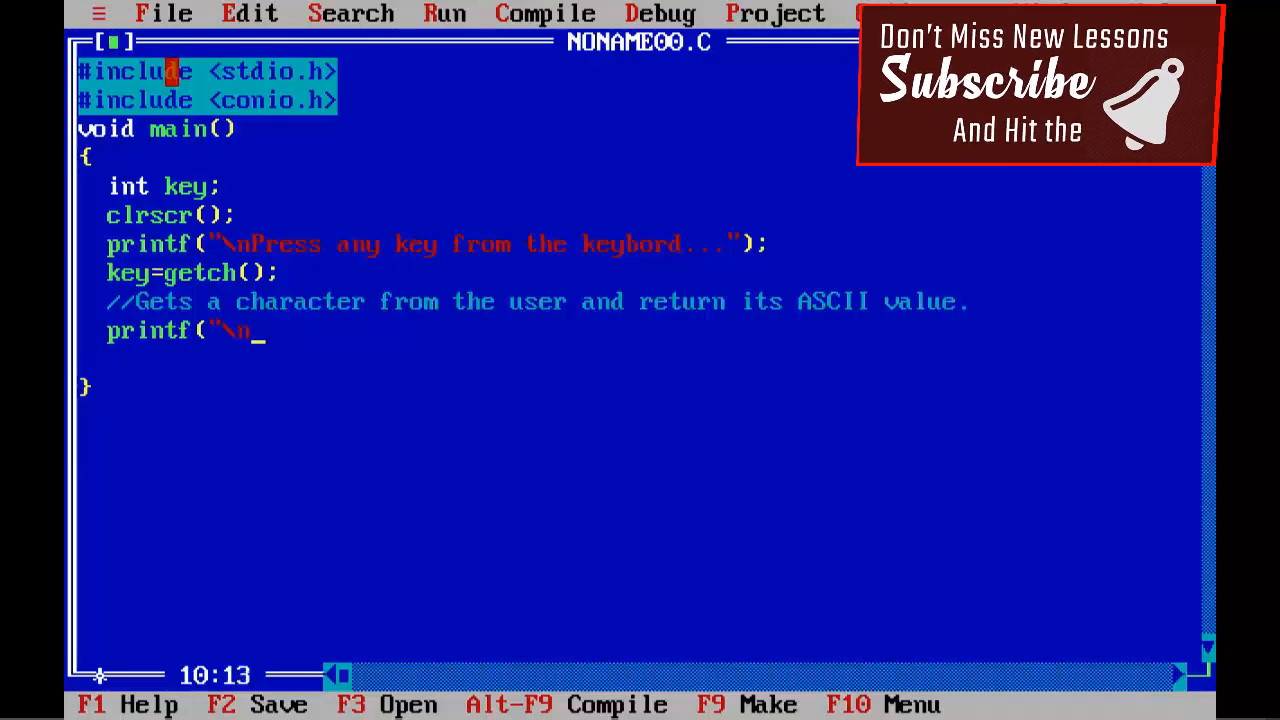
pyautogui.write('ASCII')
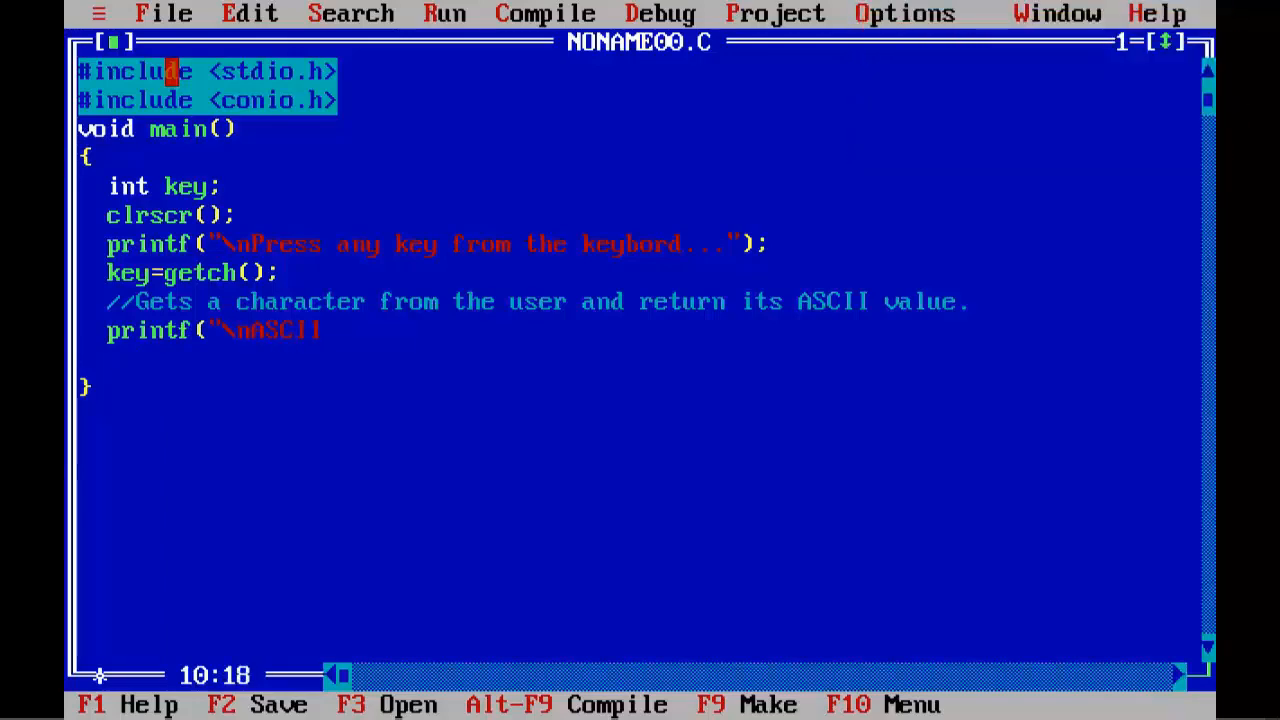
pyautogui.write('value of the key')
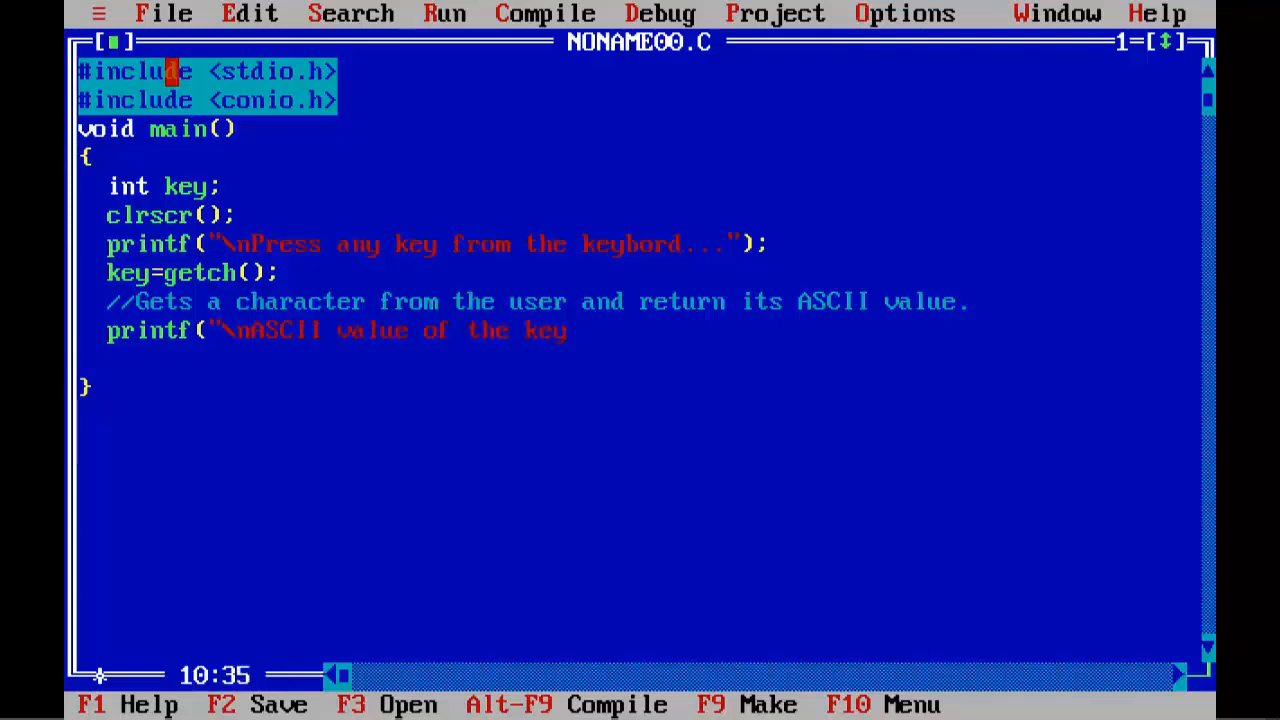
pyautogui.write('=%"')
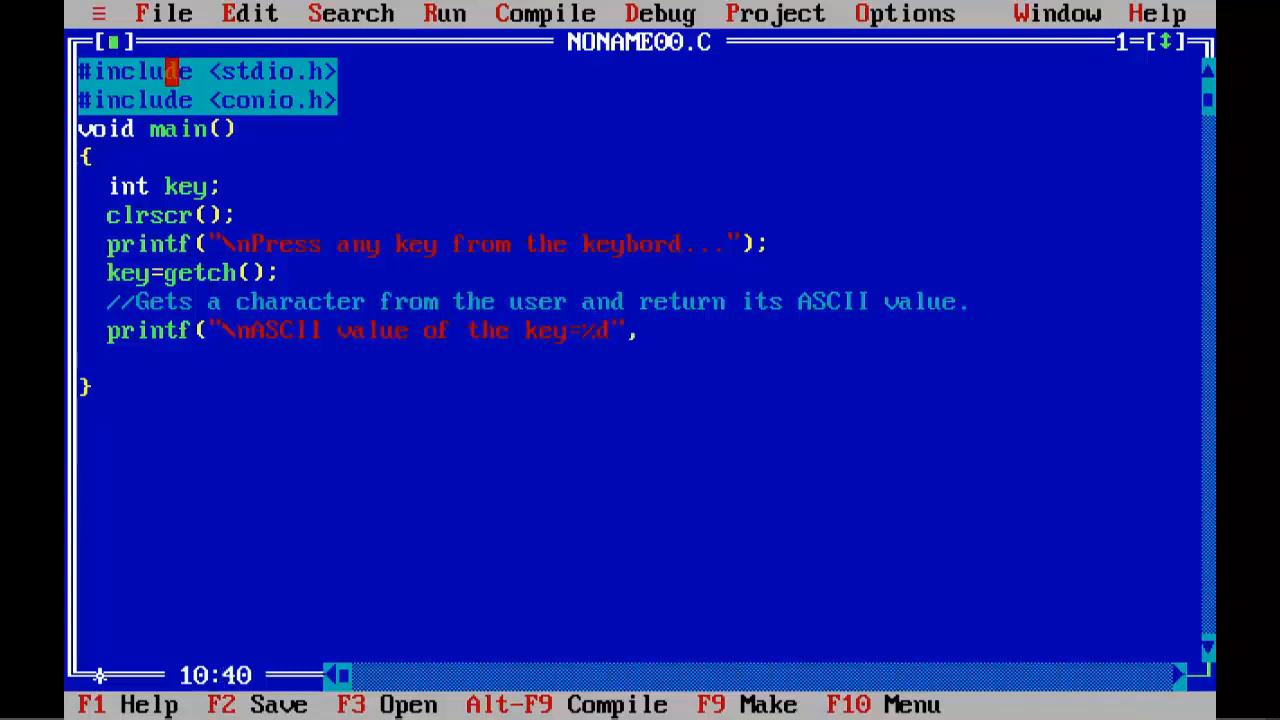
pyautogui.write('key);')
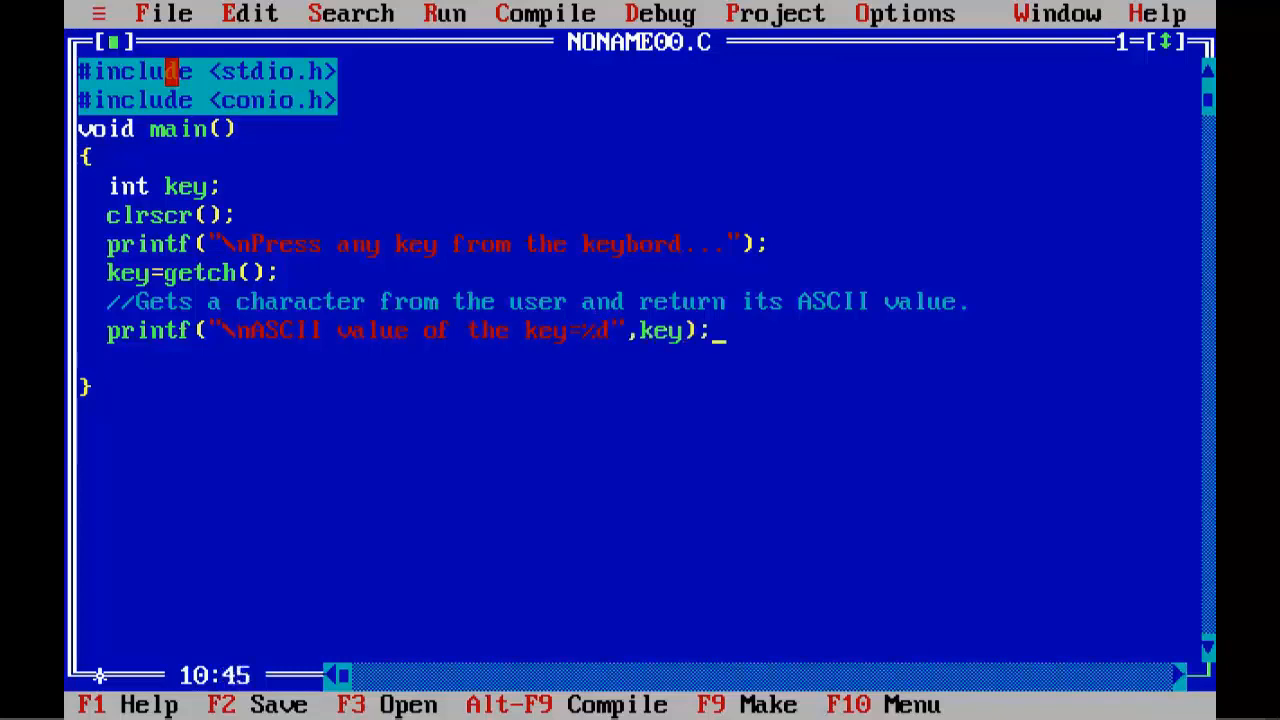
pyautogui.write('get')
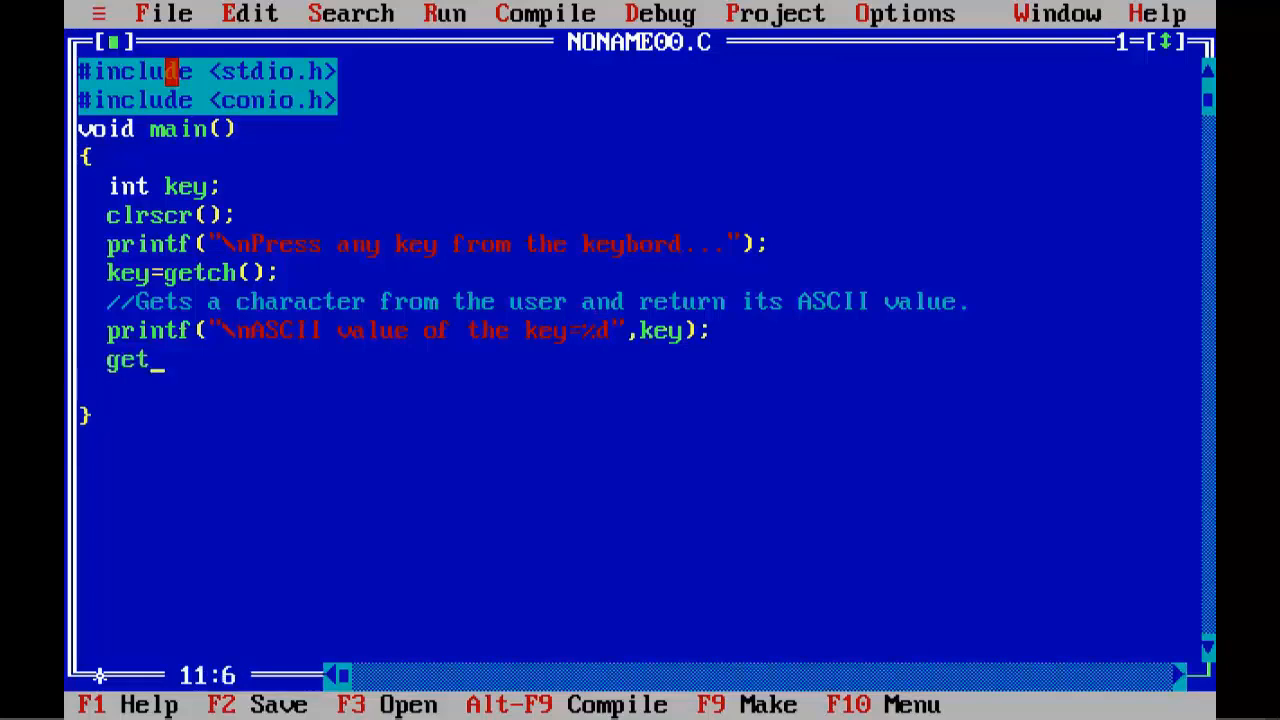
pyautogui.write('ch();')
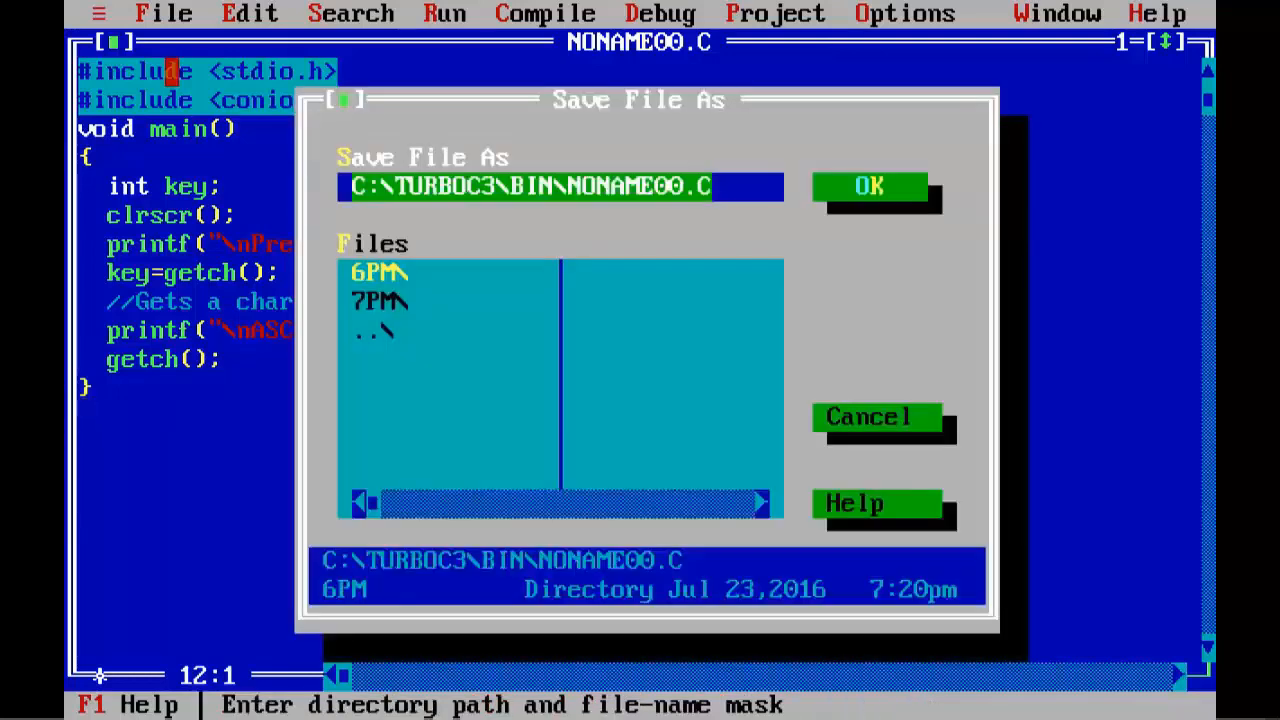
# Step: Save the source as scan1.c in place of the default NONAME00.C name
pyautogui.press('Delete')
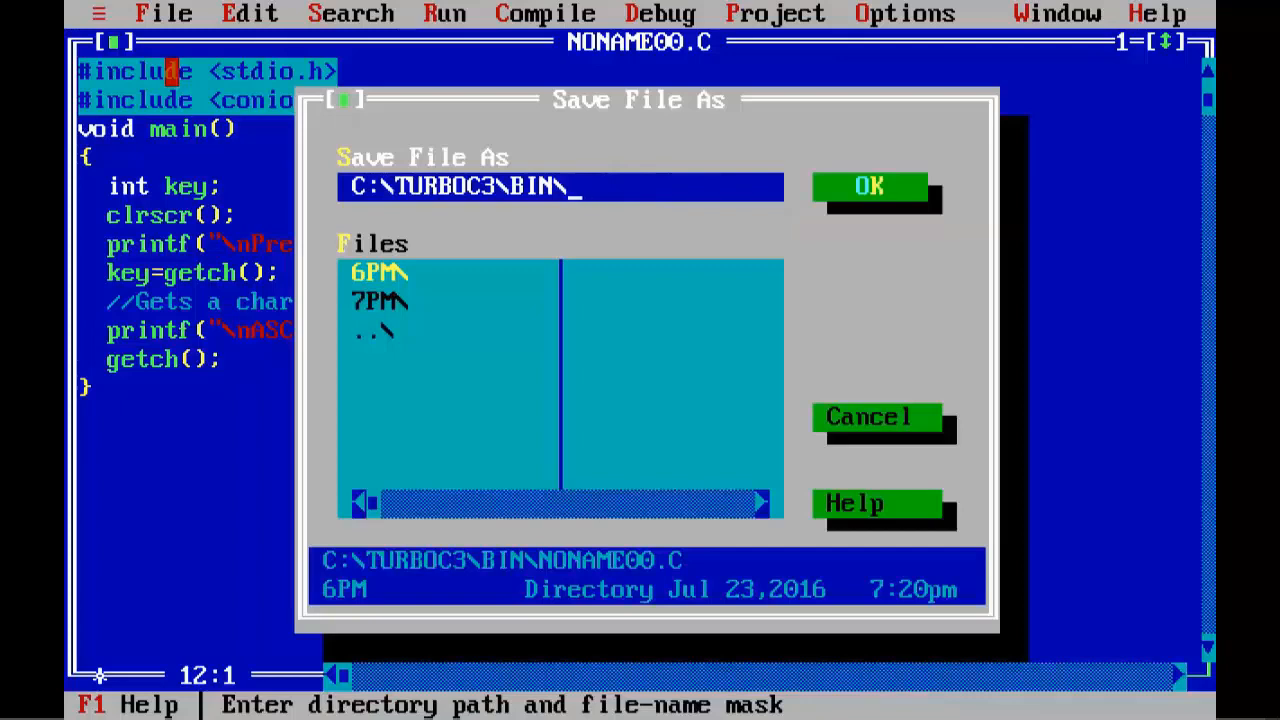
pyautogui.write('scan1')
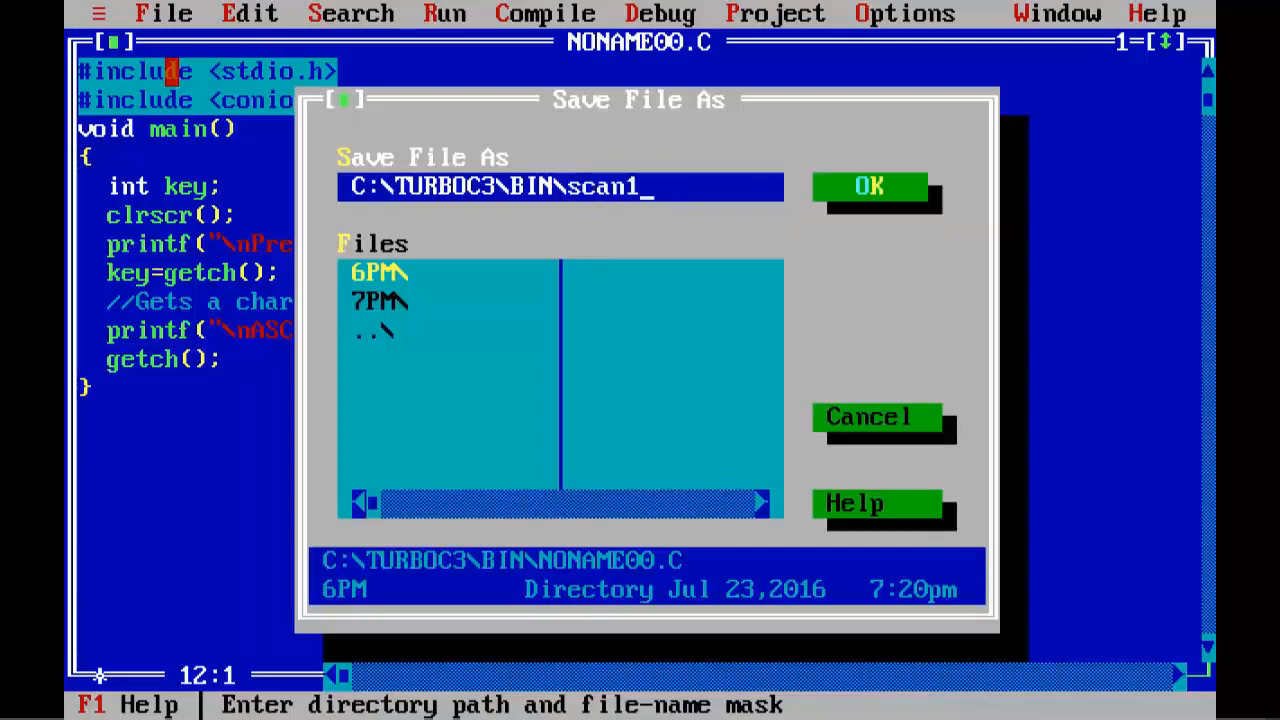
pyautogui.write('.c')
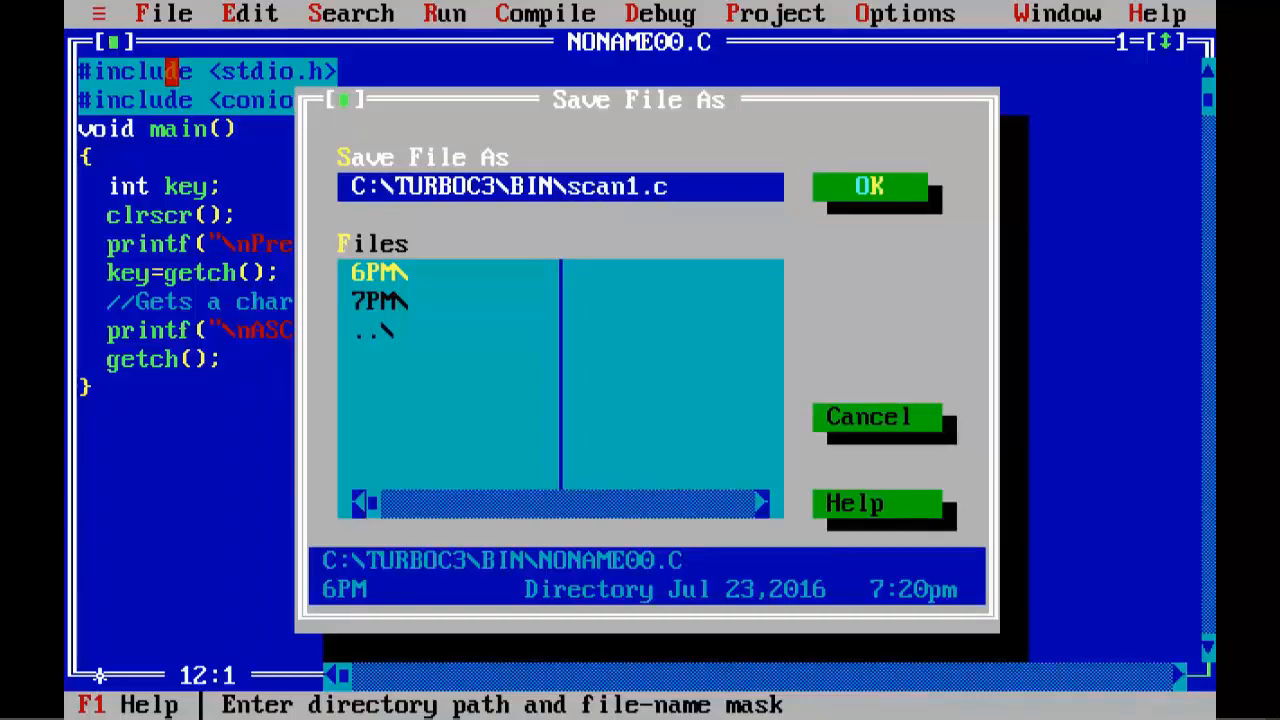
pyautogui.click(868, 186)
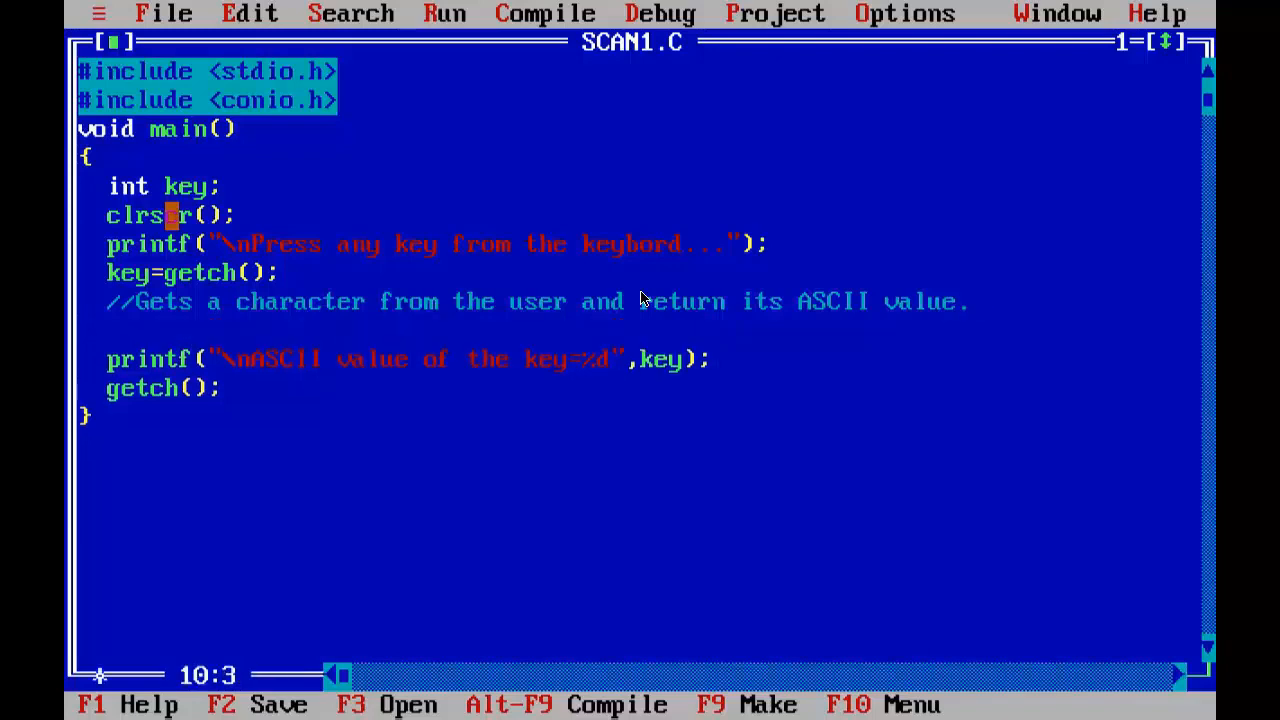
# Step: Add if(key==0) commented as catching special keys from the keyboard, with an empty braced block
pyautogui.write('if()')
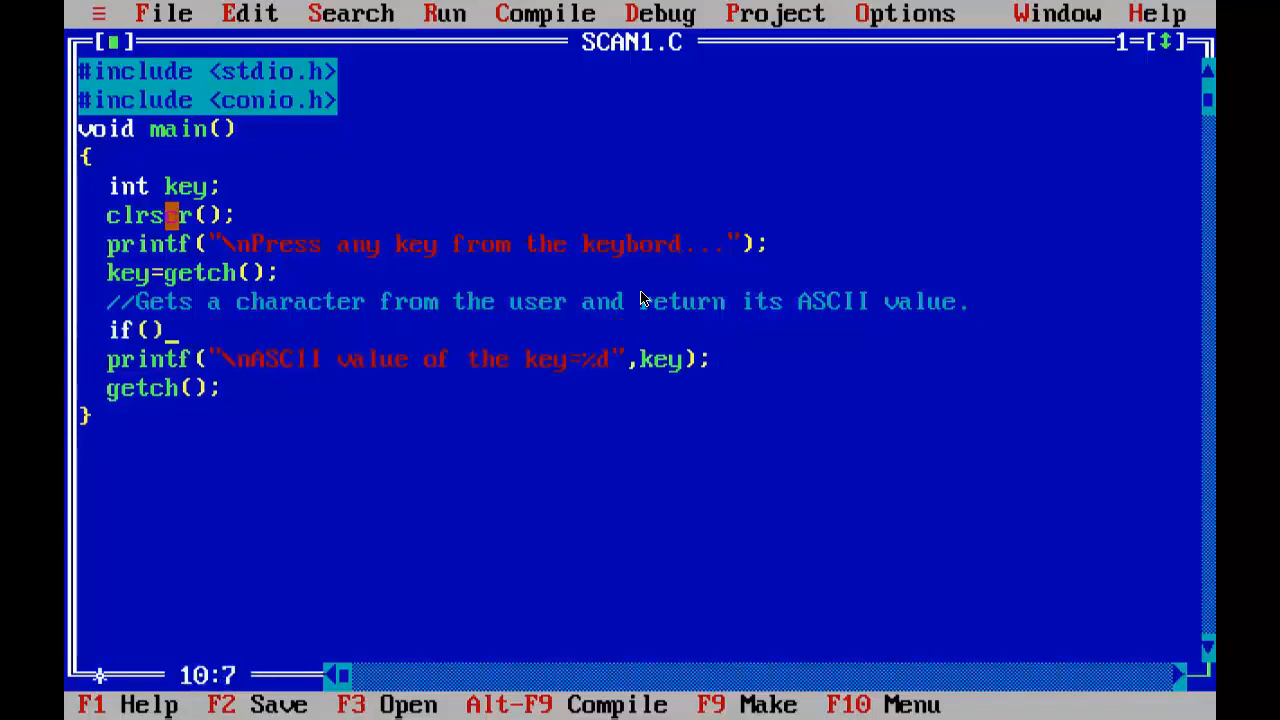
pyautogui.write('ey==0')
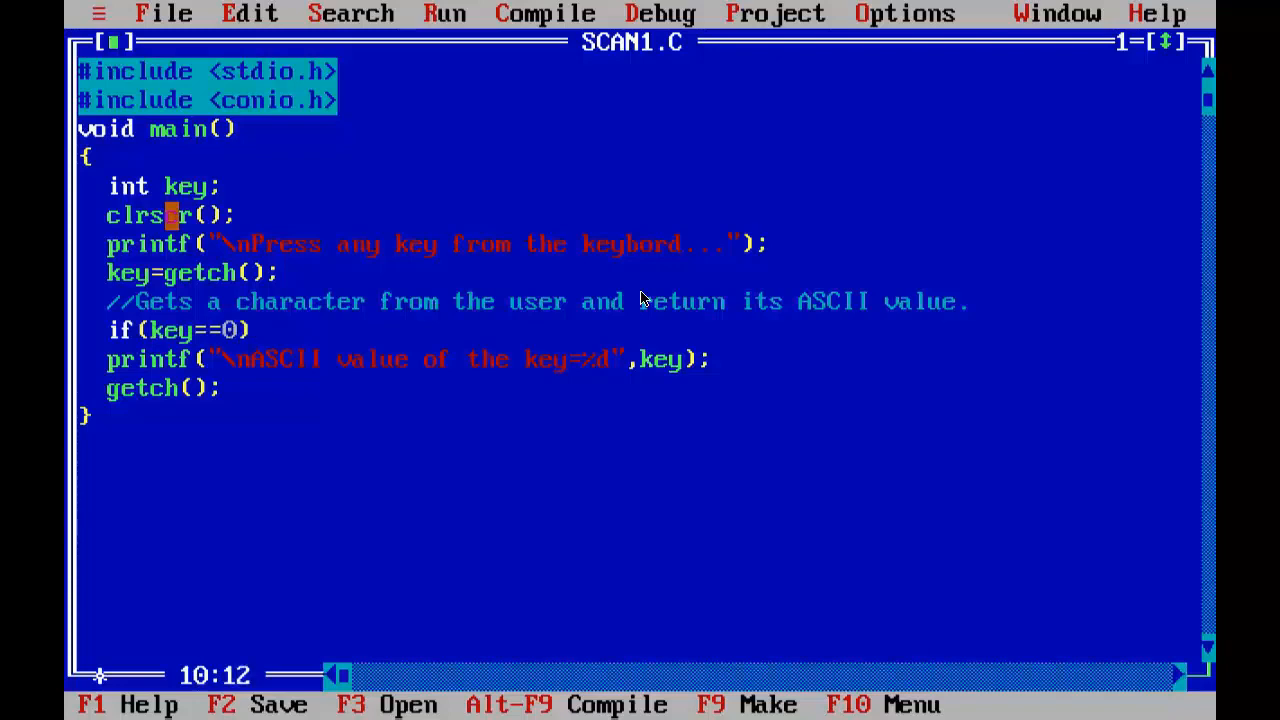
pyautogui.write('//')
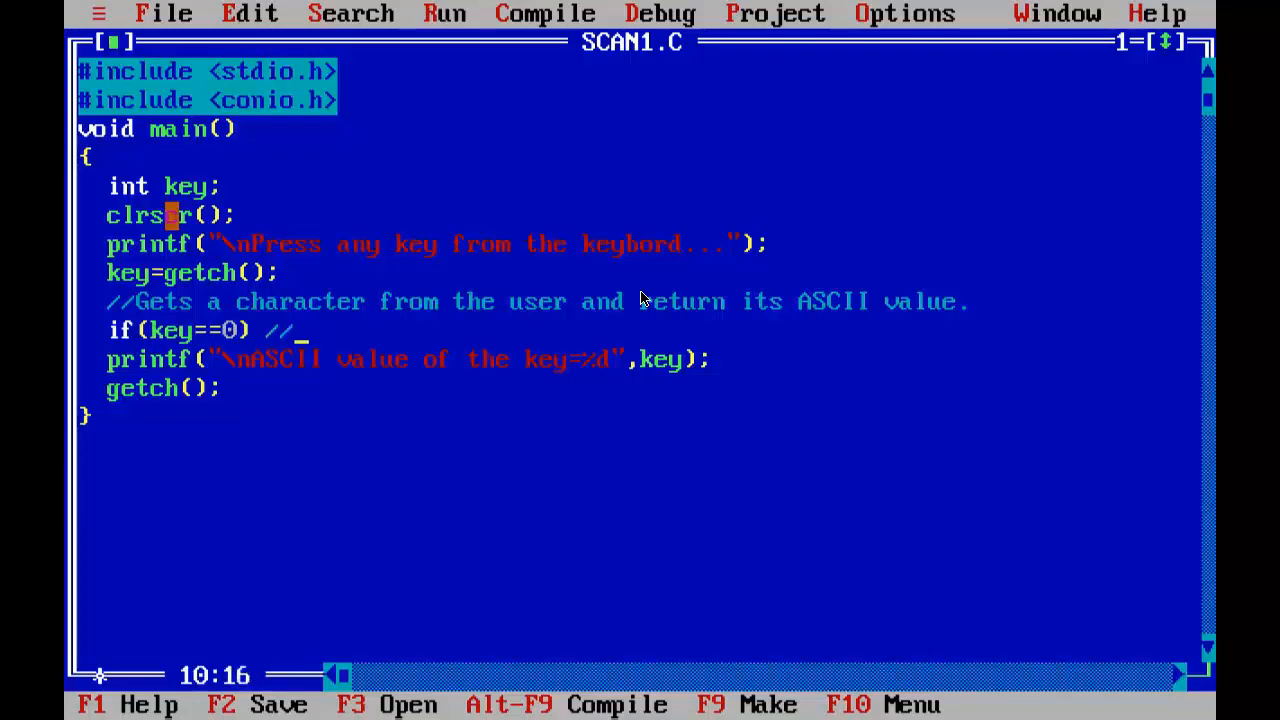
pyautogui.write('If you hit any')
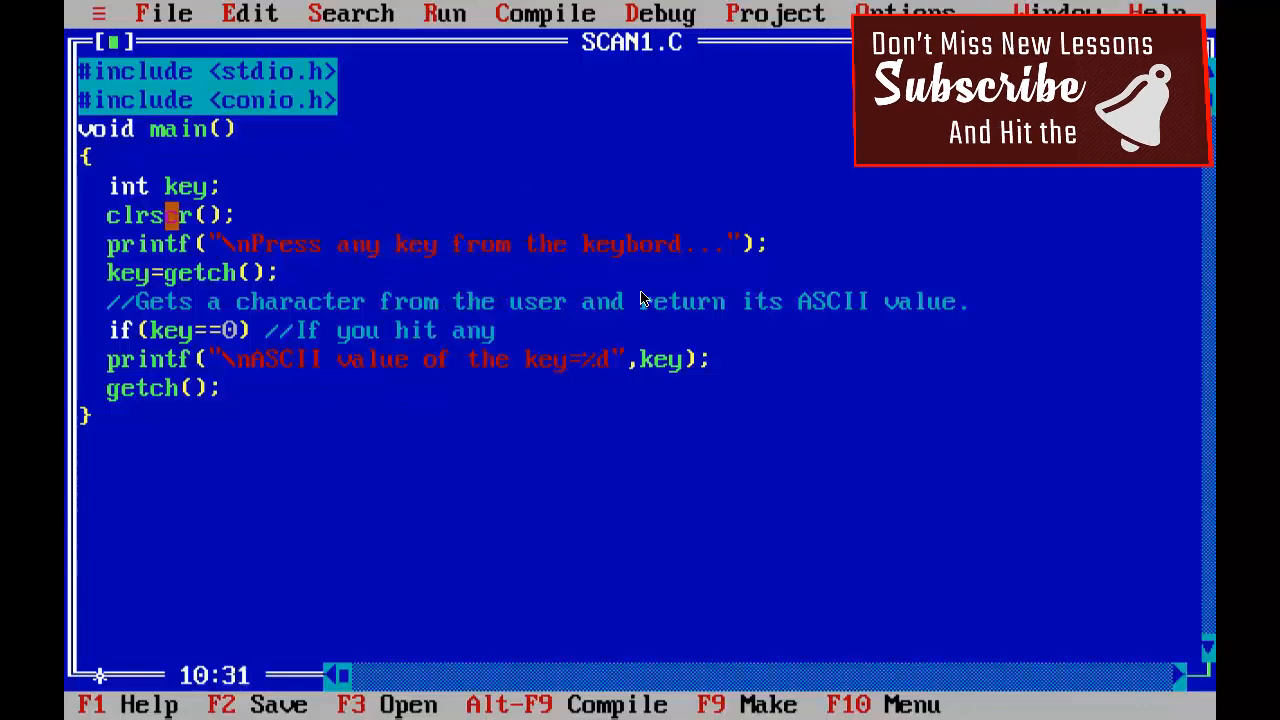
pyautogui.write('special key f')
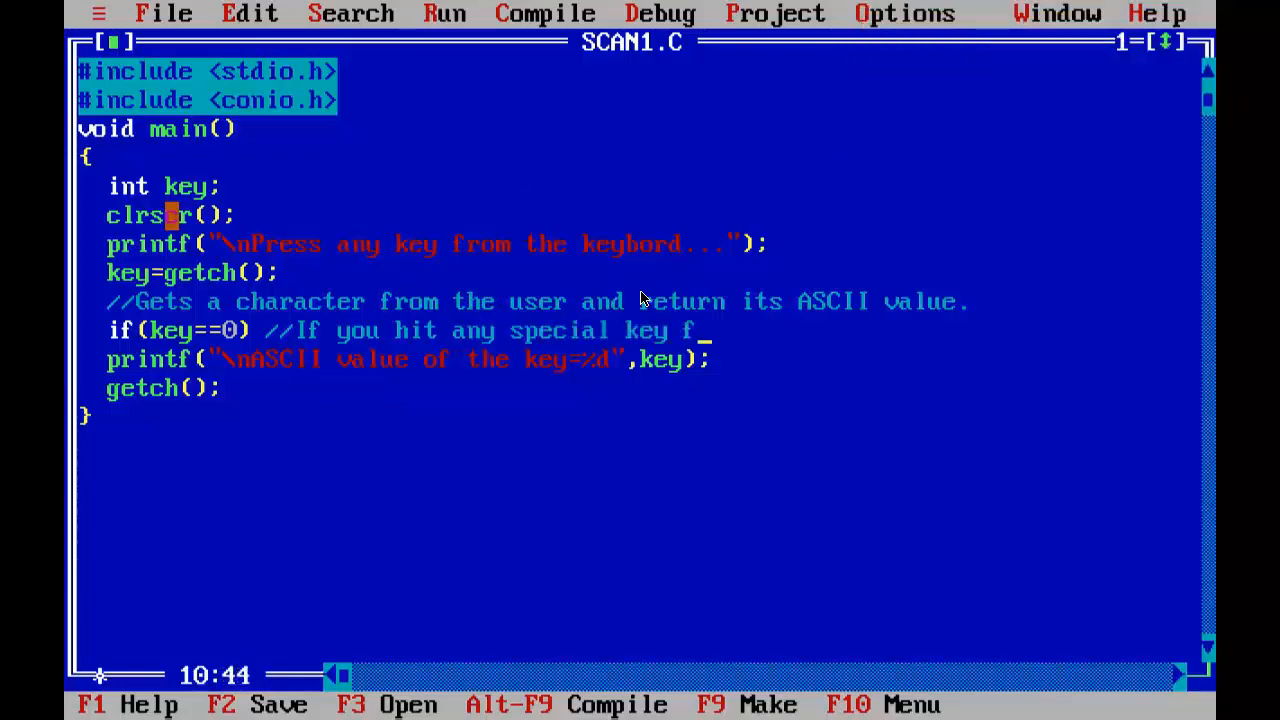
pyautogui.write('rom the')
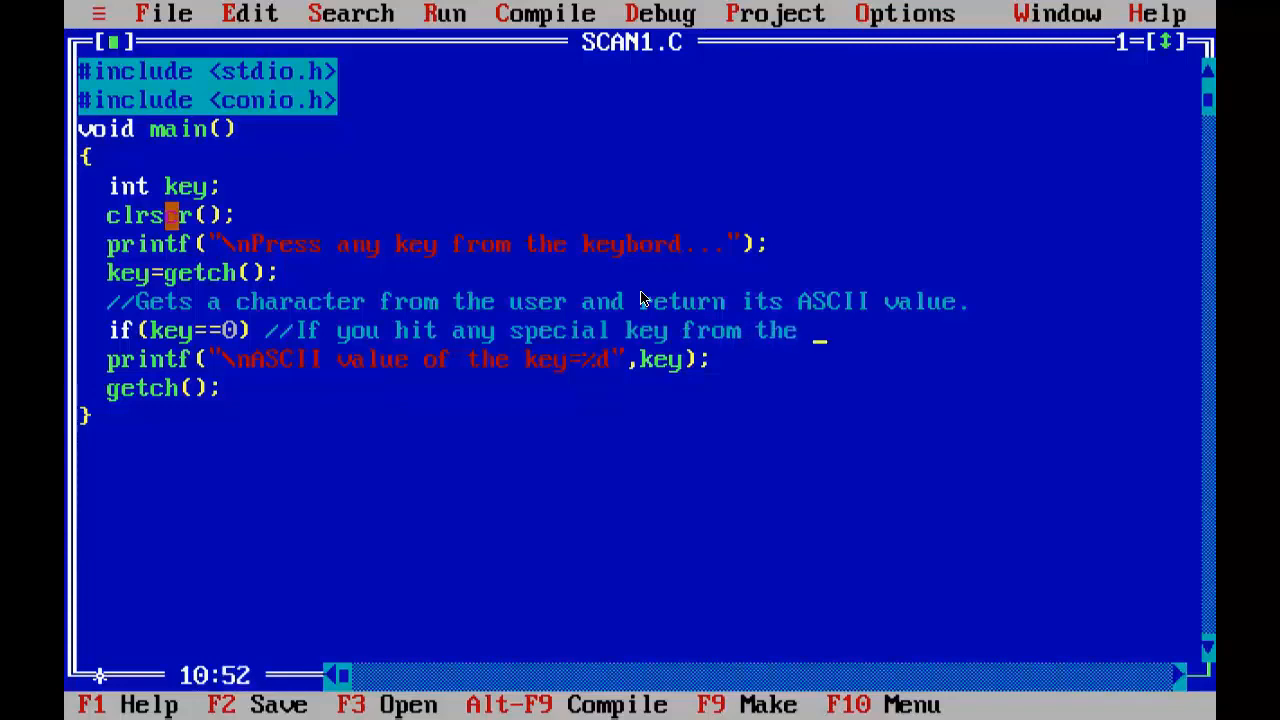
pyautogui.write('keybpard')
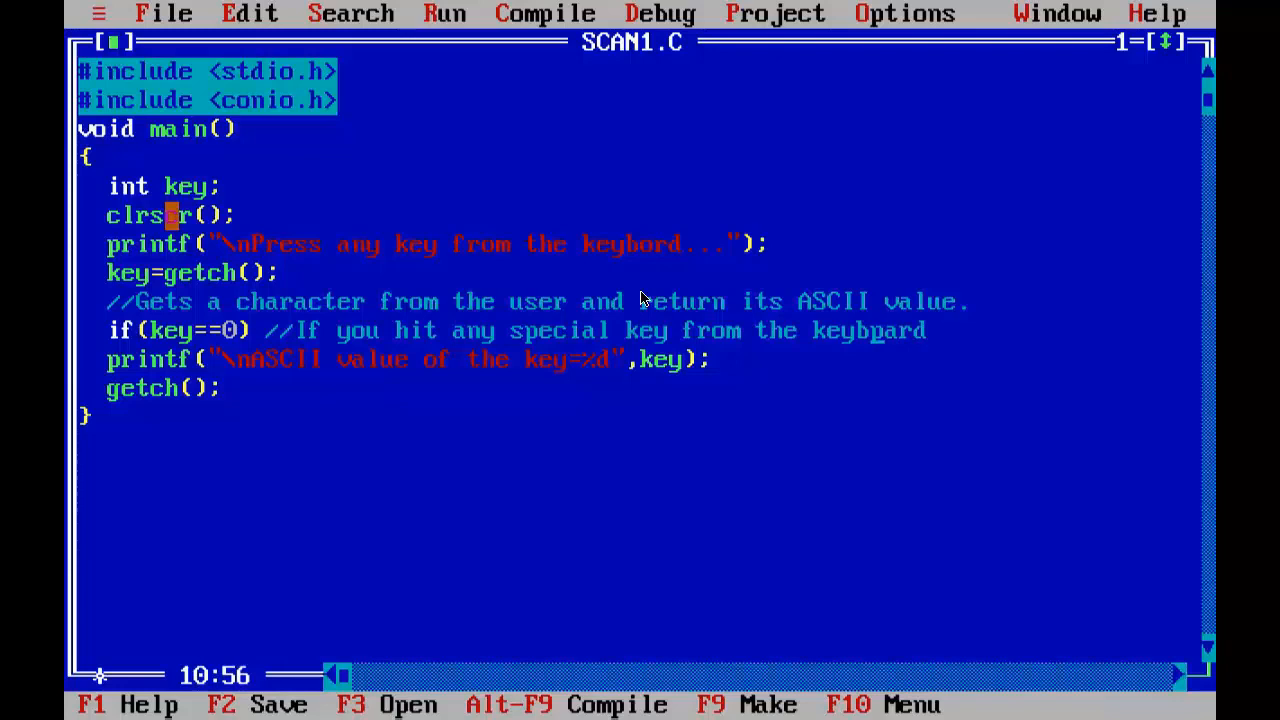
pyautogui.write('pard')
pyautogui.write('{')
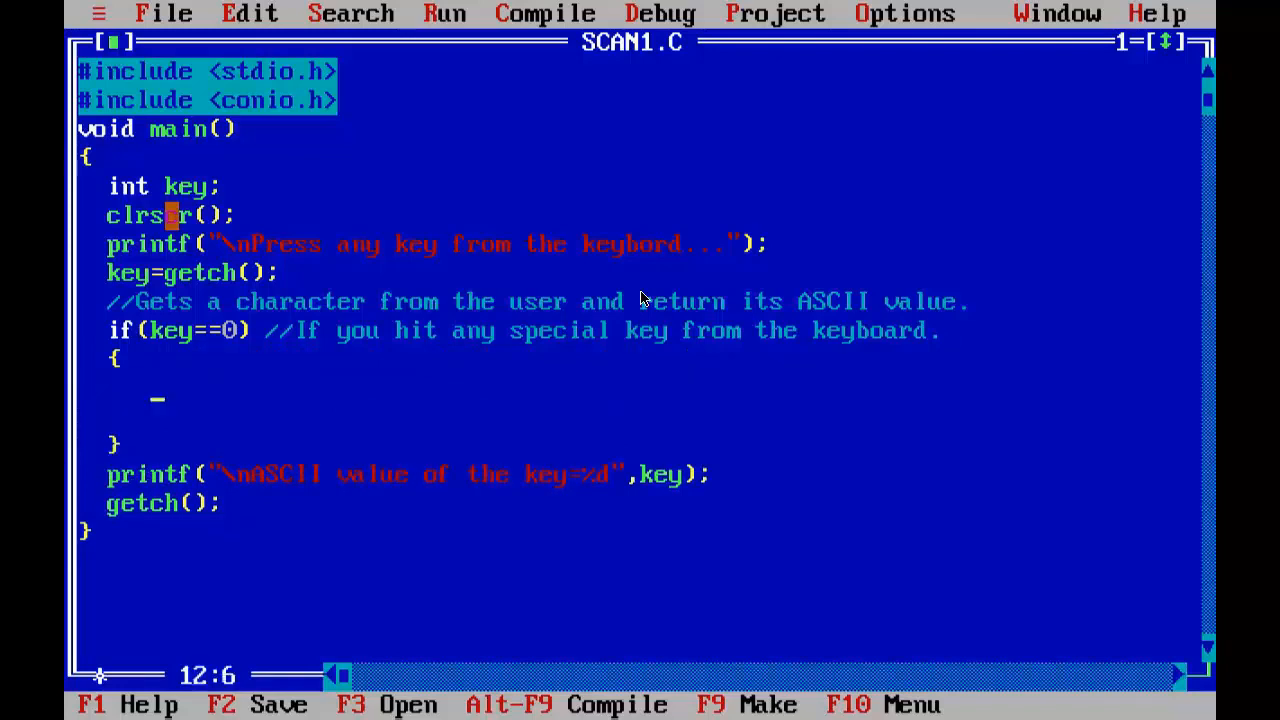
# Step: Inside the if block read the second byte with key=getch(); commented "Access second byte"
pyautogui.write('key=')
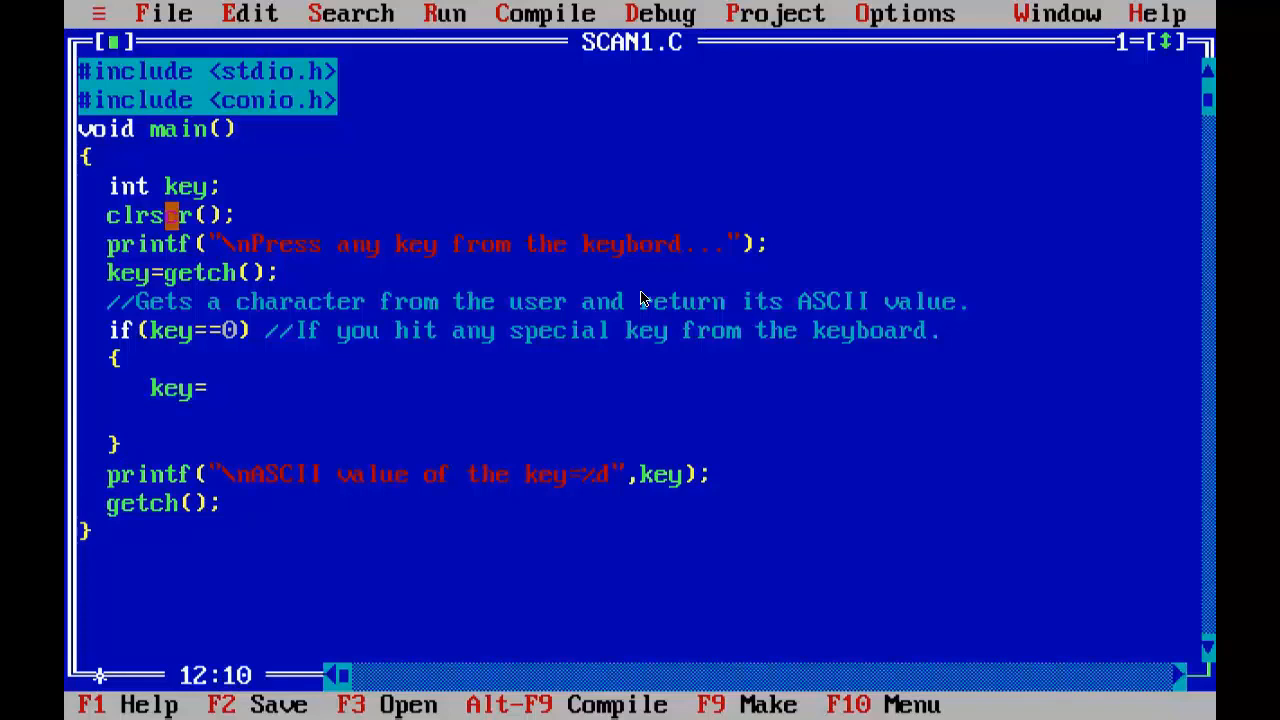
pyautogui.write('getch()')
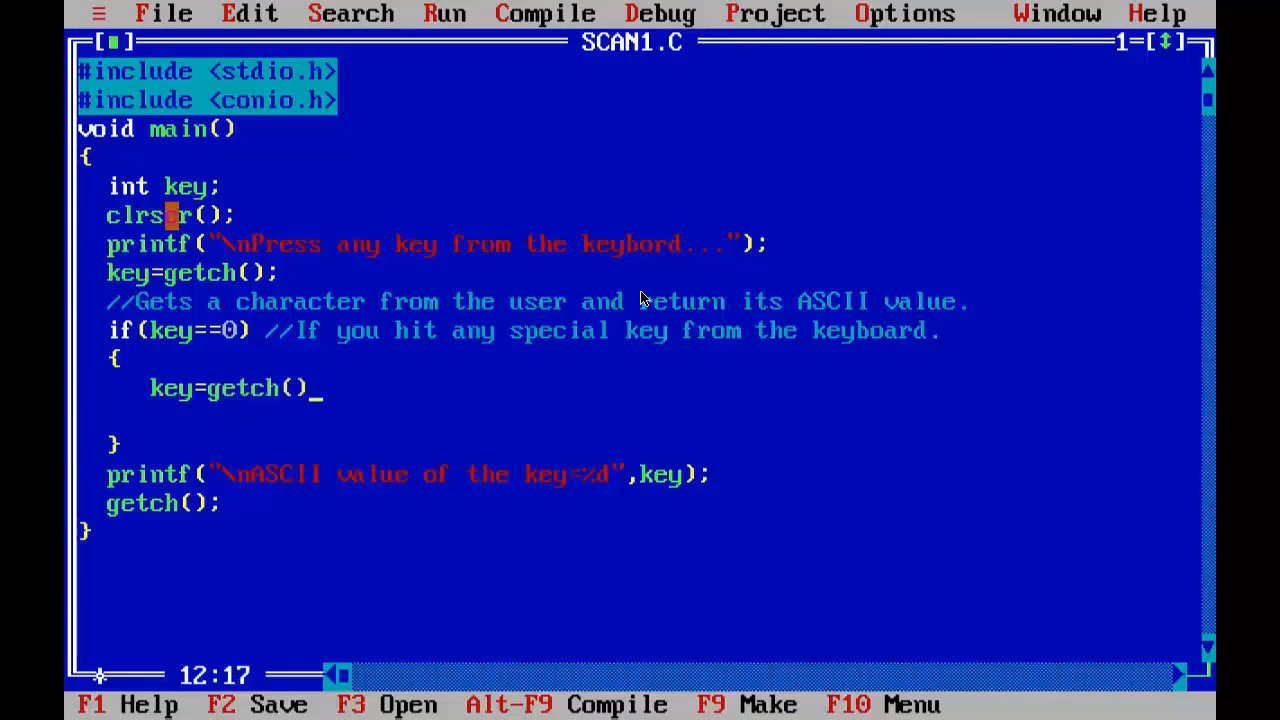
pyautogui.write(';')
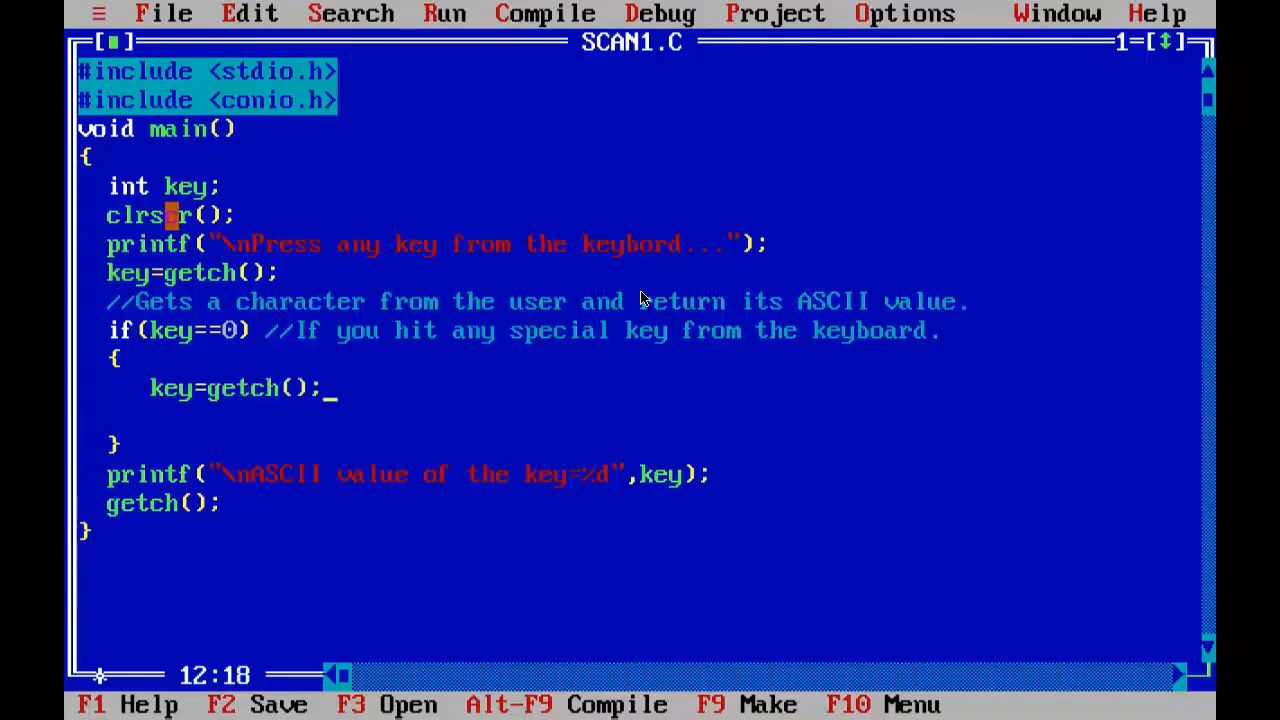
pyautogui.write('//A')
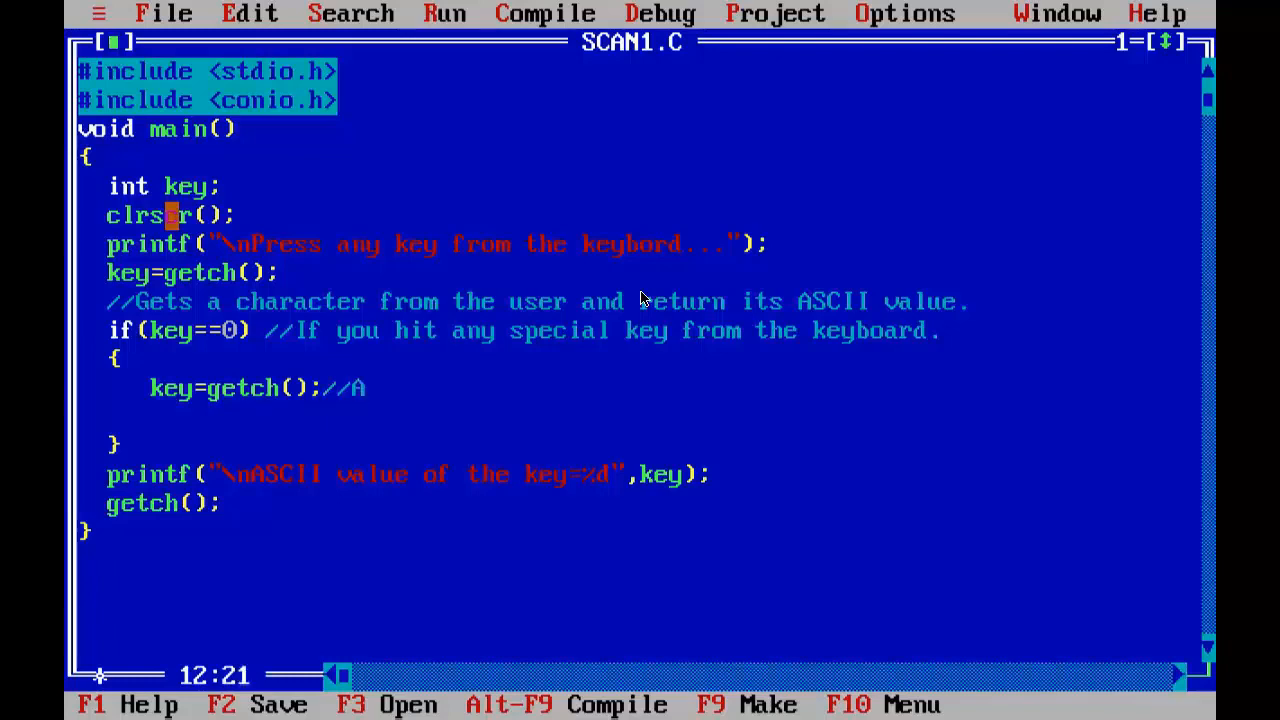
pyautogui.write('ccess')
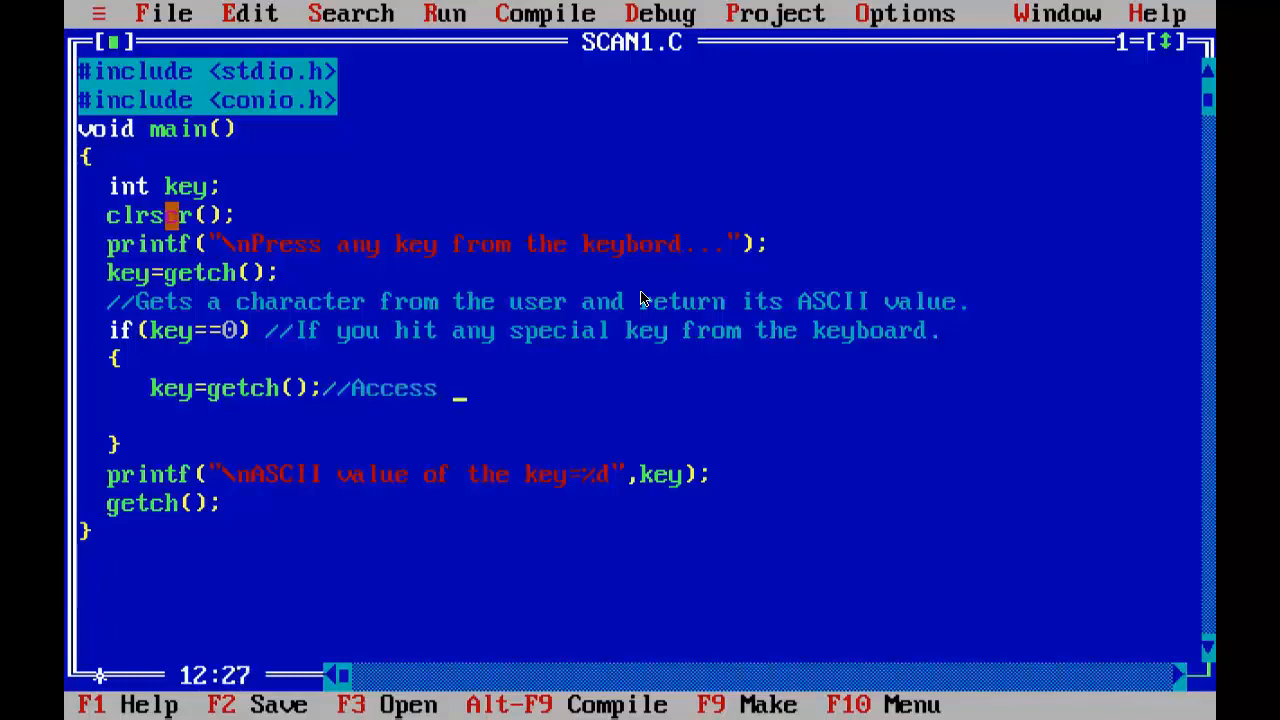
pyautogui.write('sec')
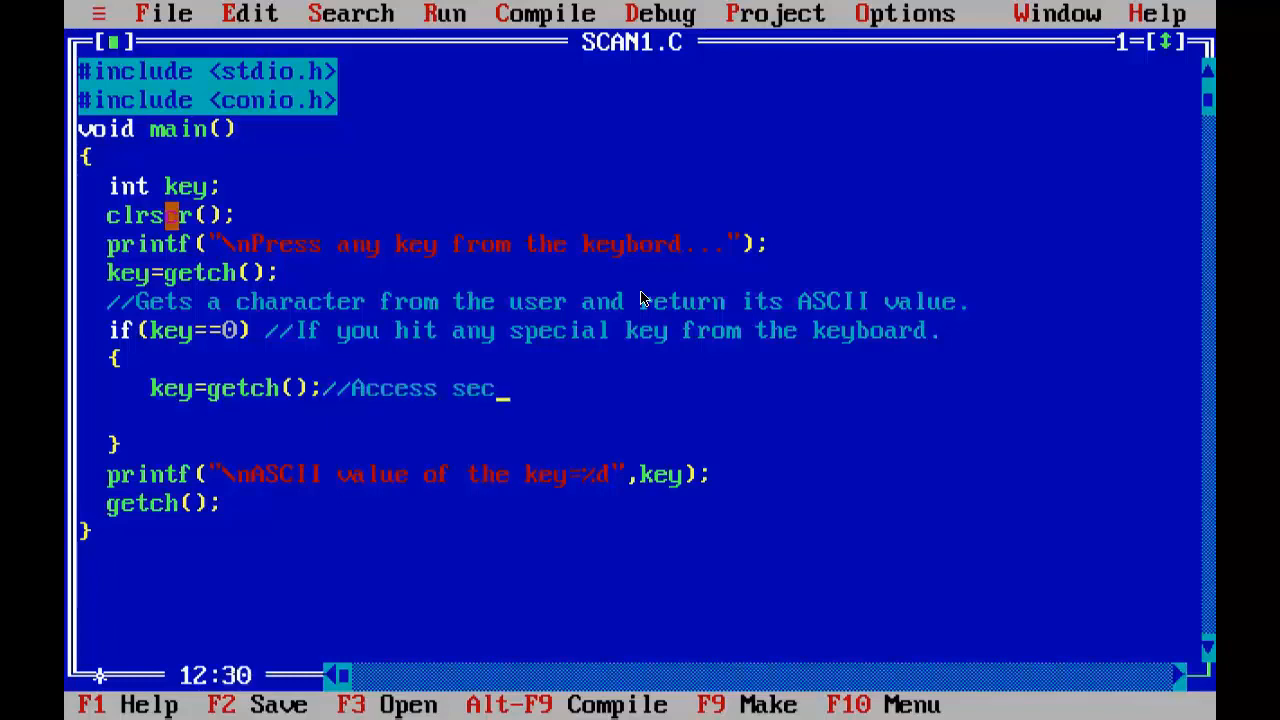
pyautogui.write('ond byte.')
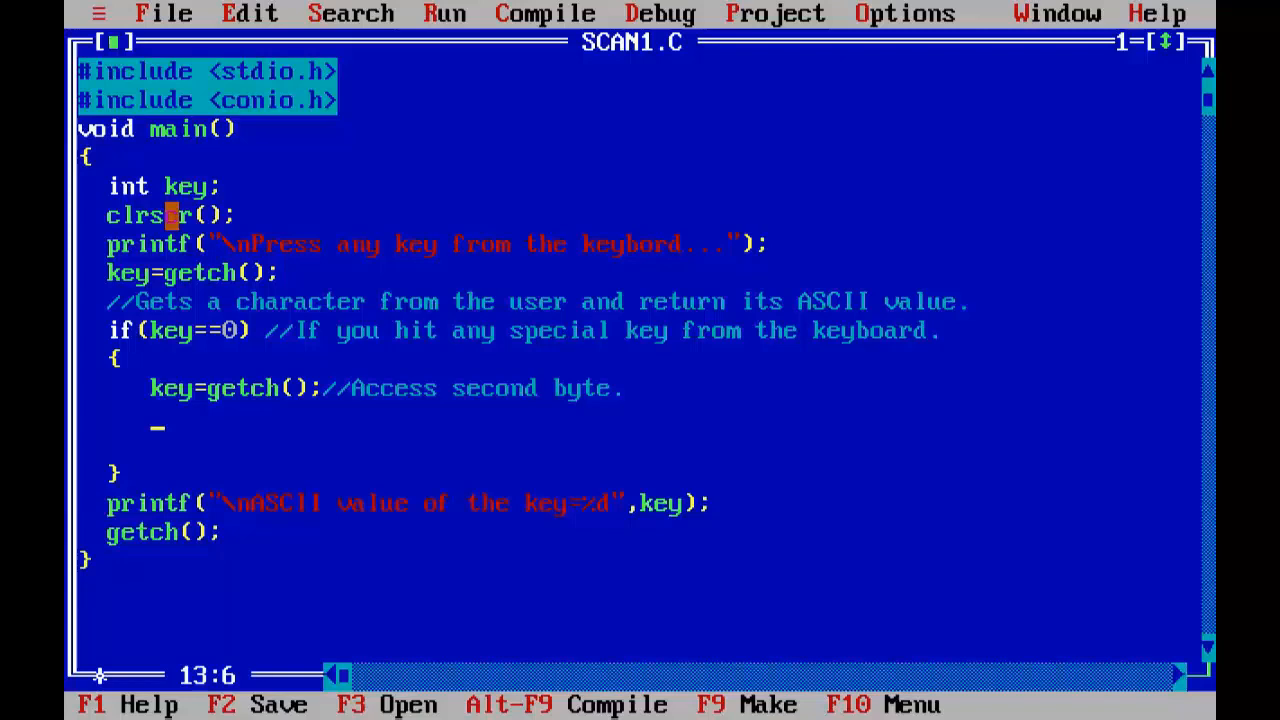
# Step: Print the second byte with printf("%d",key); and run the program to its prompt
pyautogui.write('printf(')
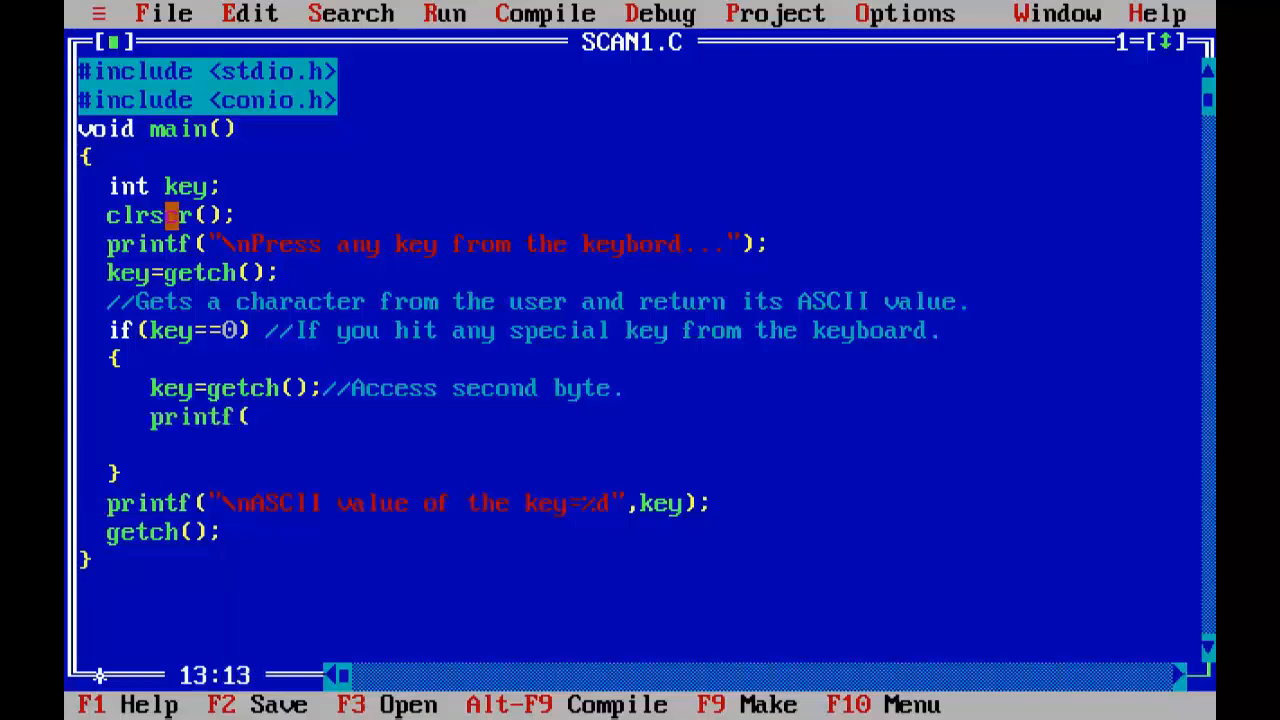
pyautogui.write('"%d')
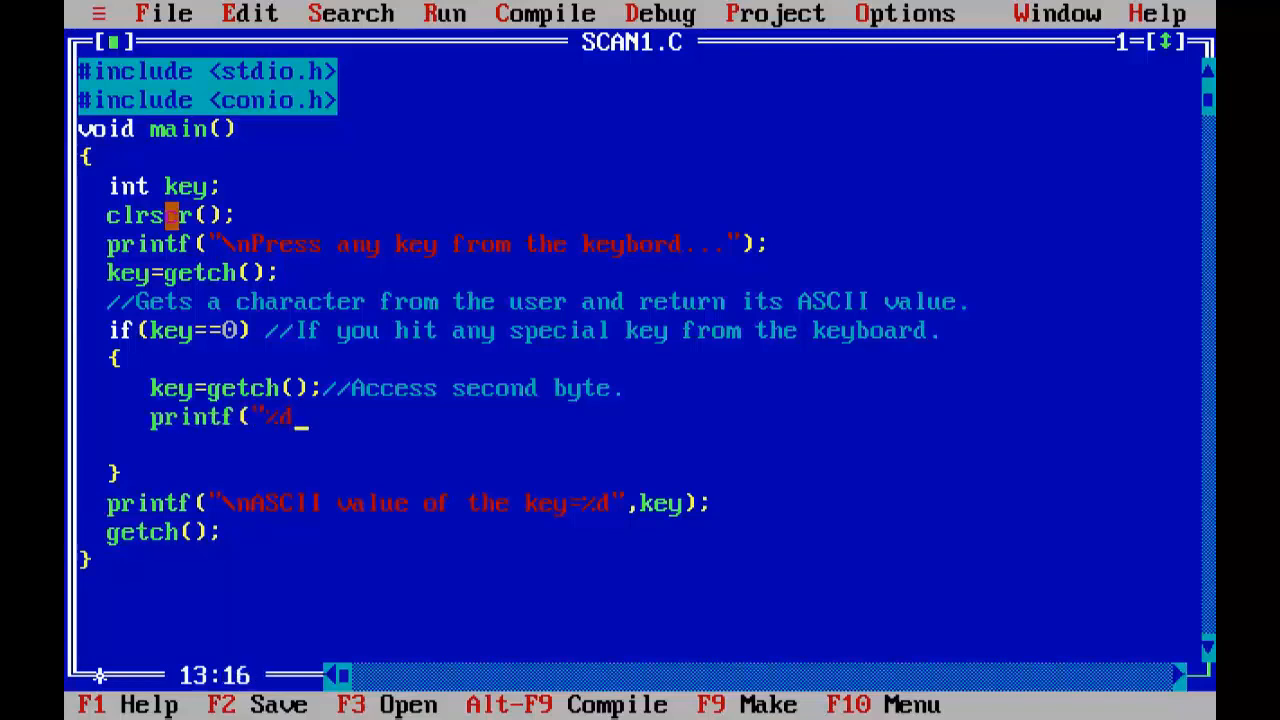
pyautogui.write('",')
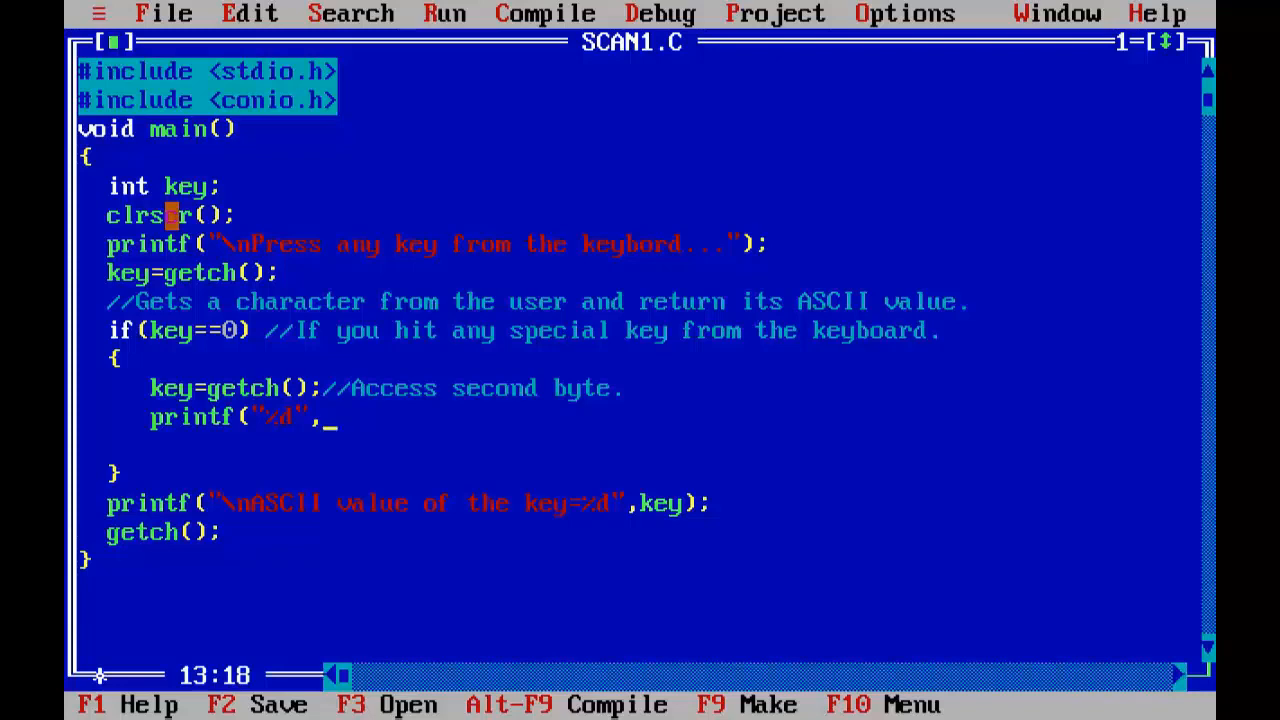
pyautogui.write('key)')
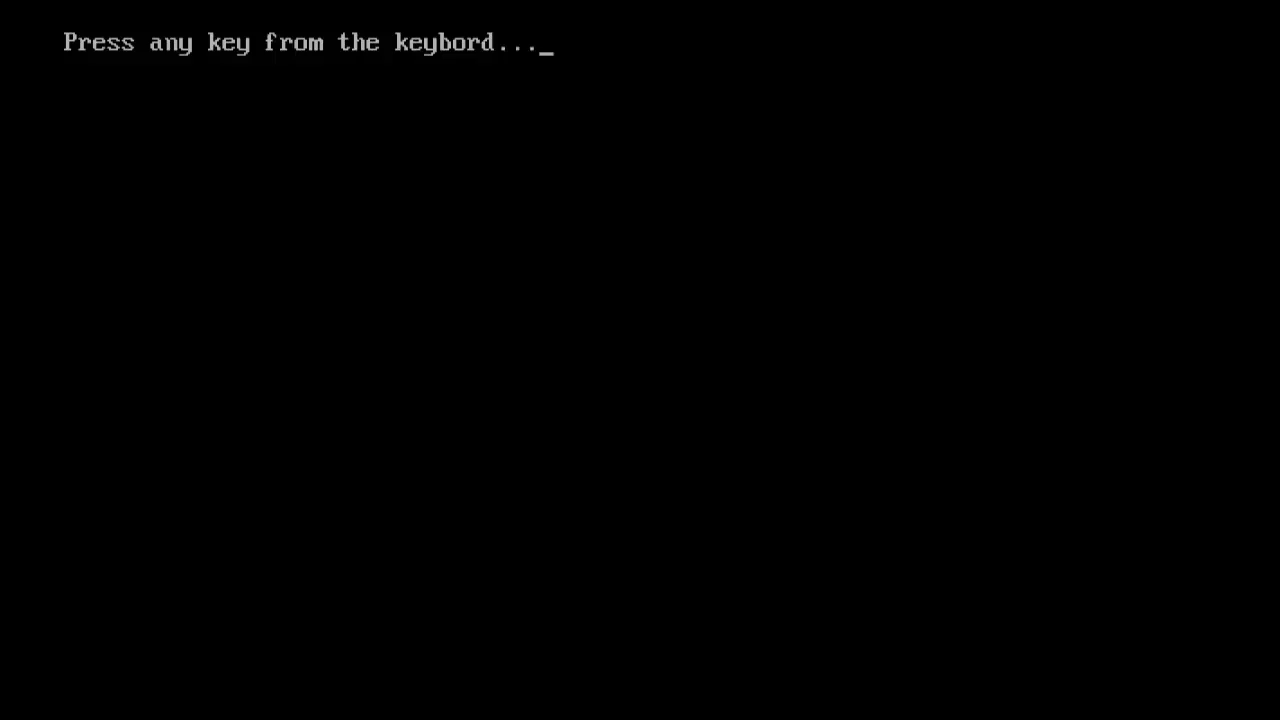
pyautogui.press('f1')
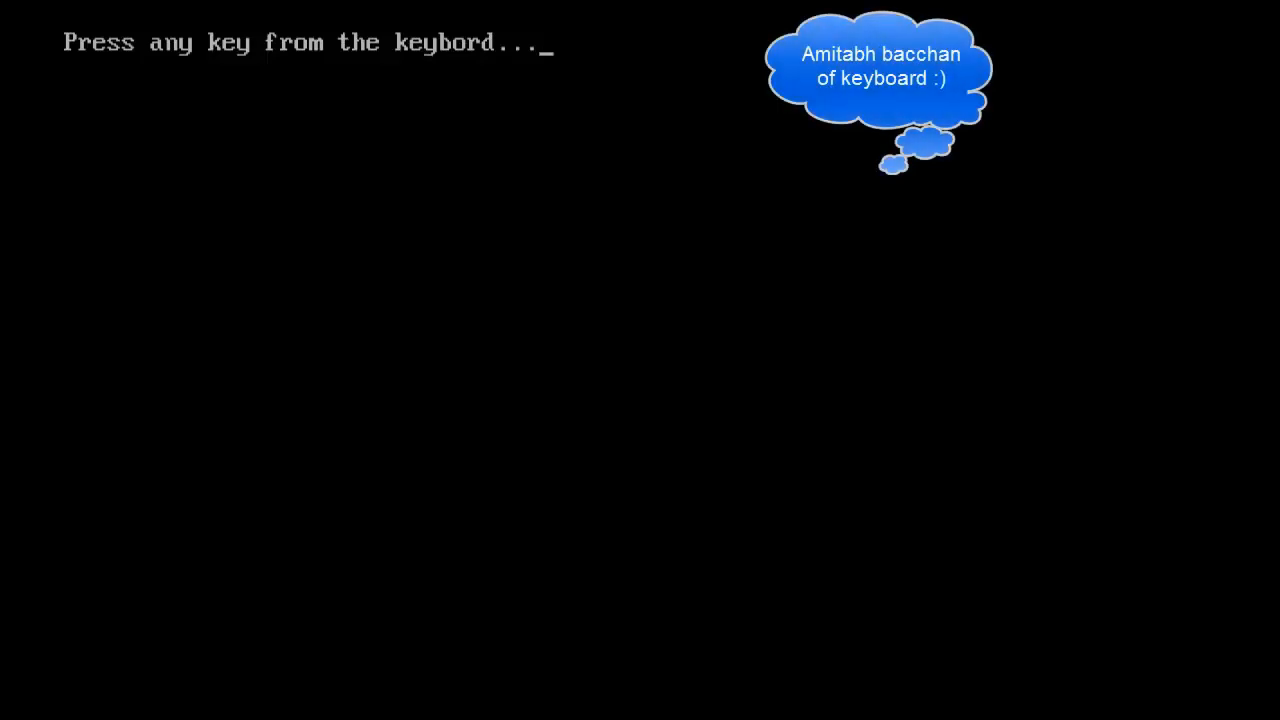
# Step: Answer the running program's prompt with a space to return to the SCAN1.C code
pyautogui.press('space')
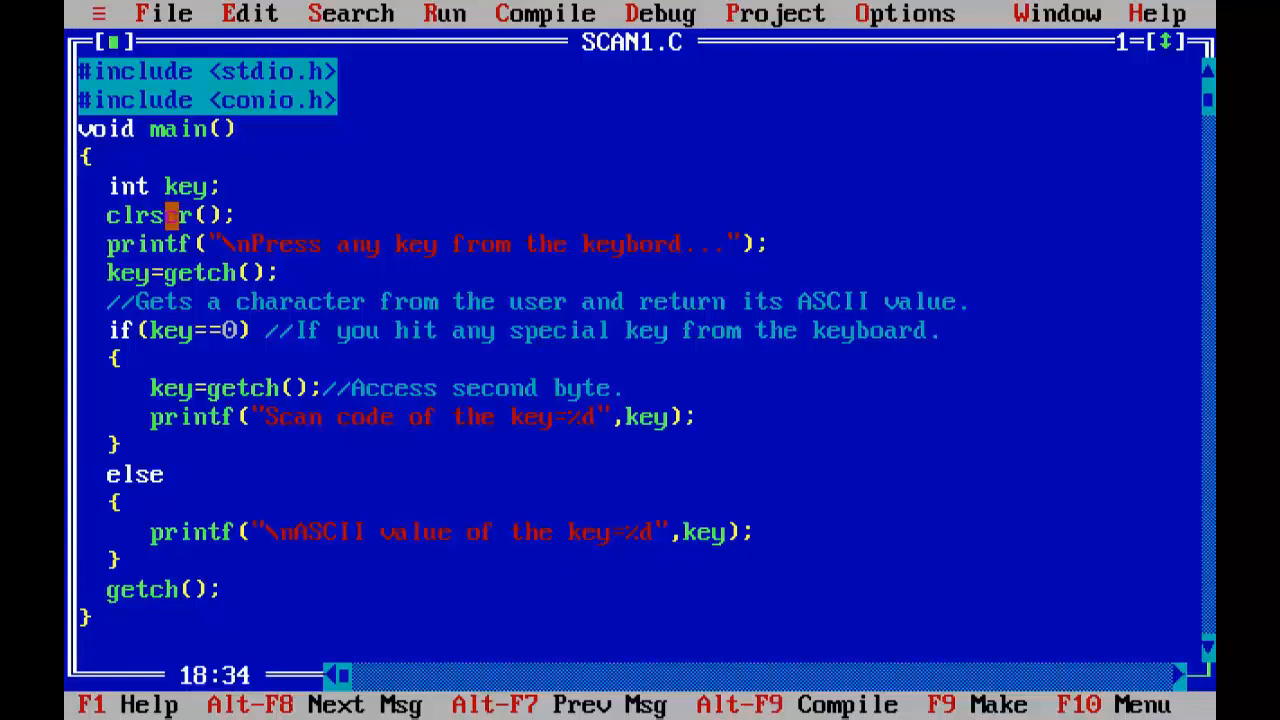
# Step: Close the SCAN1.C editing window and bring up the File menu commands
pyautogui.click(1056, 12)
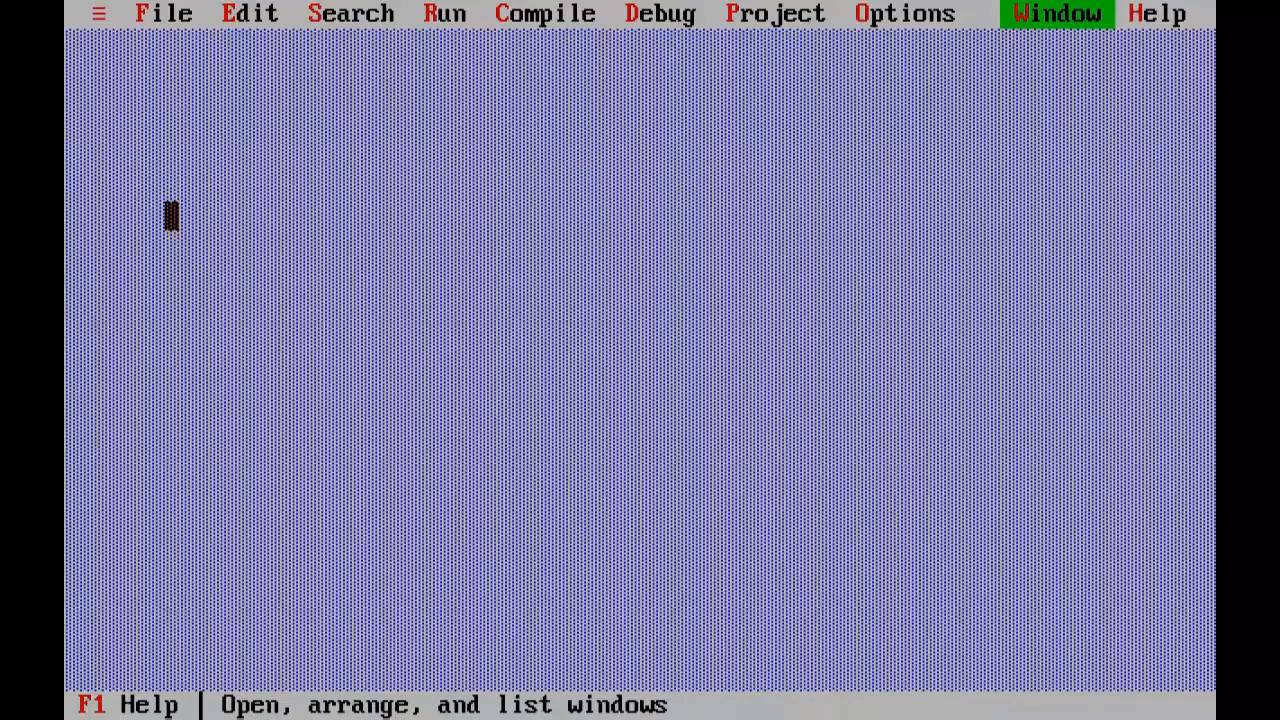
pyautogui.click(164, 12)
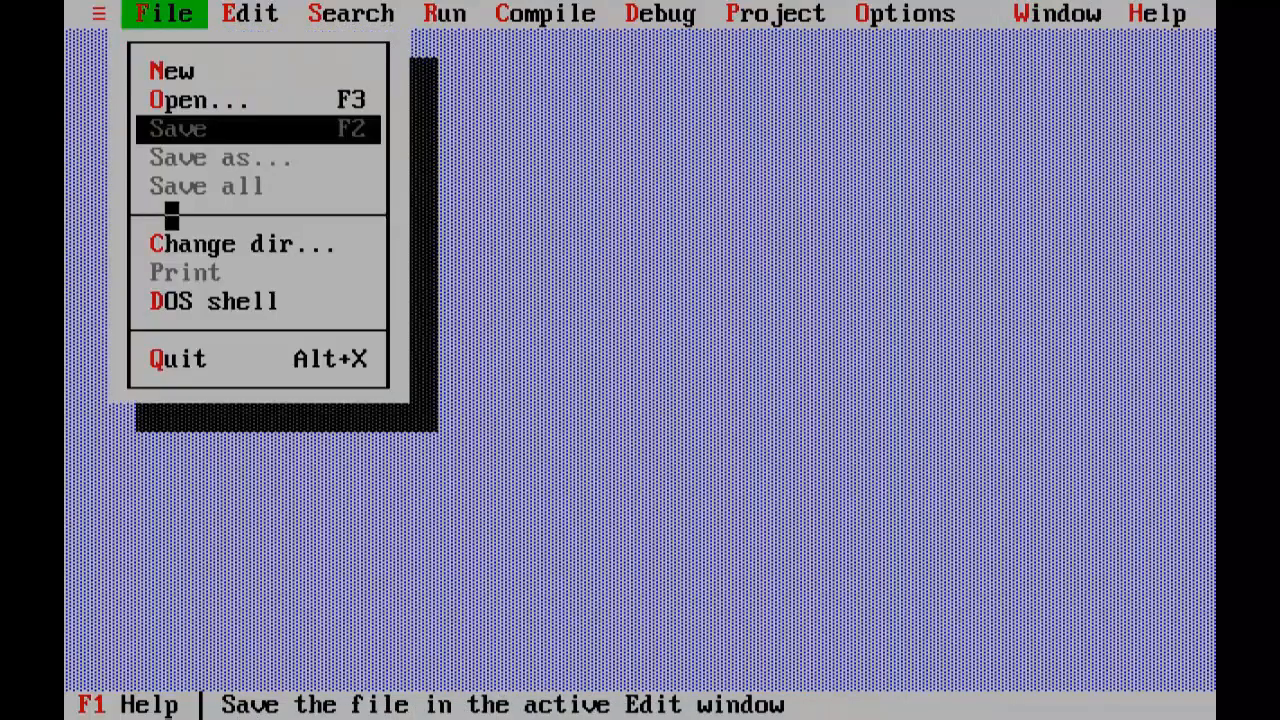